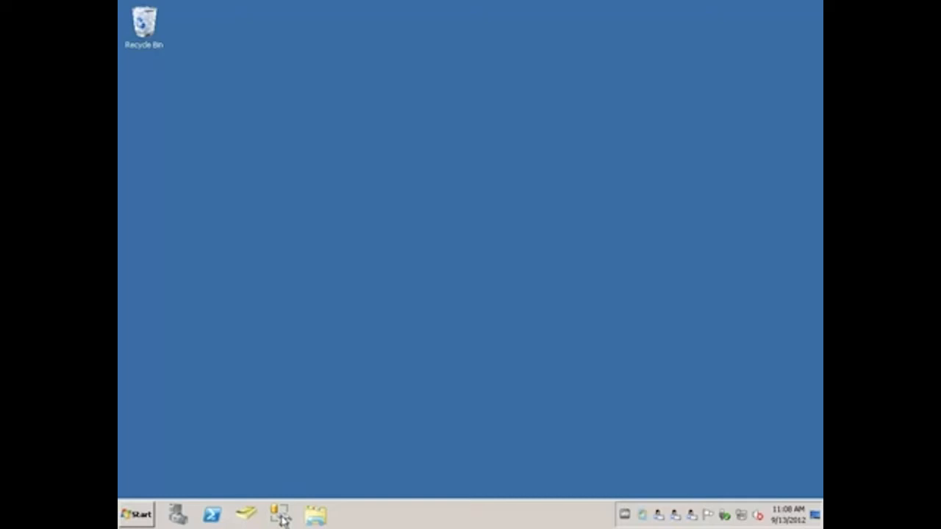
Step: Launch SQL Server Management Studio from the taskbar
click(279, 513)
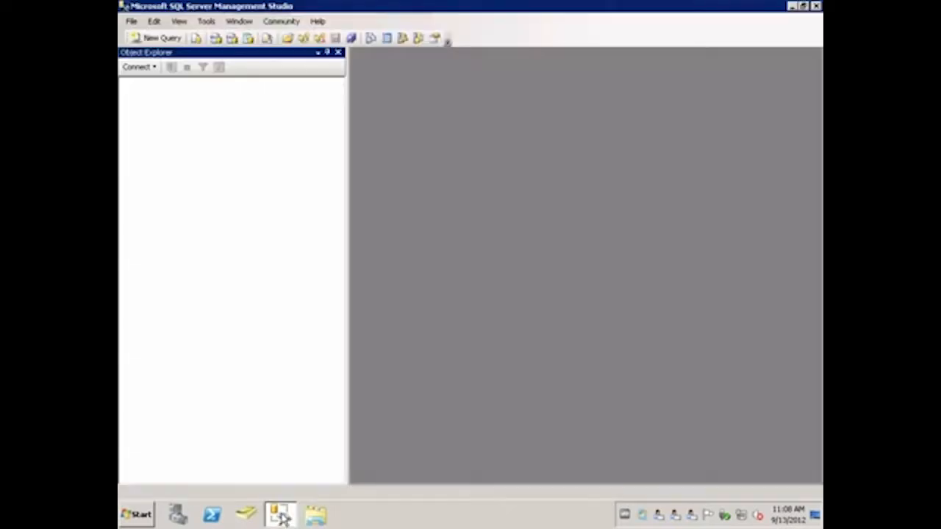
Step: Connect to DC-SQL\EV4 and select the EVVSVS1_1 database under Databases
click(138, 67)
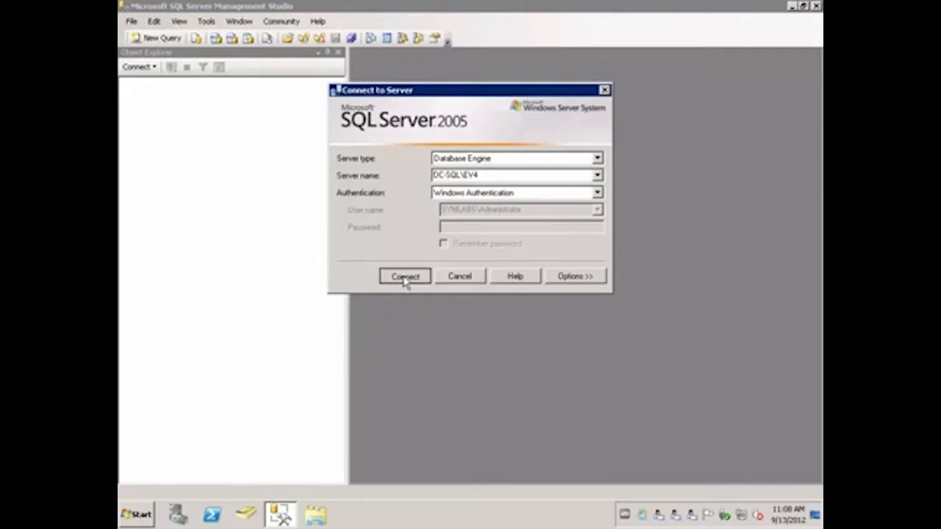
click(405, 277)
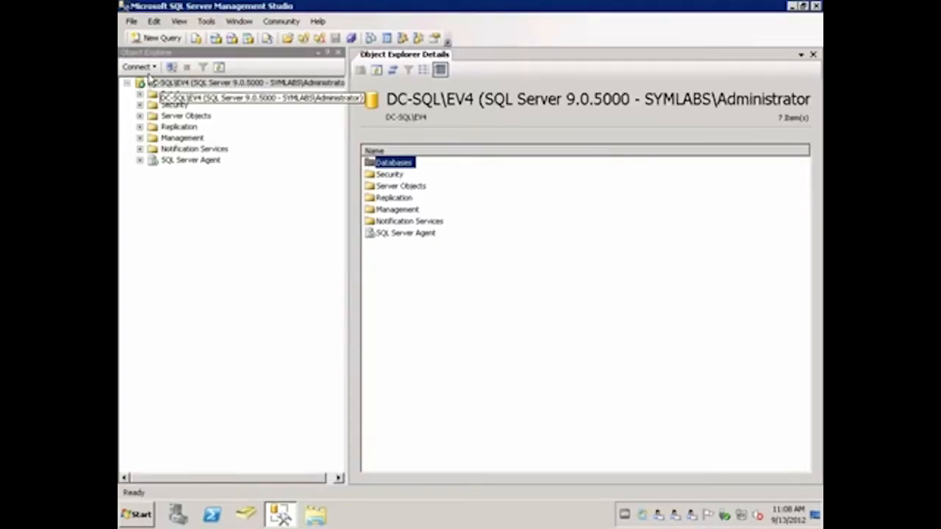
click(139, 94)
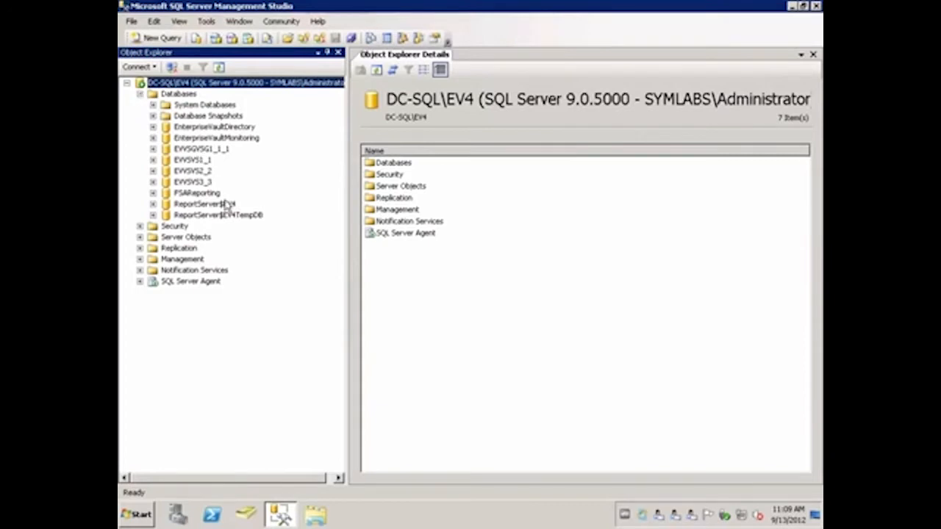
click(194, 158)
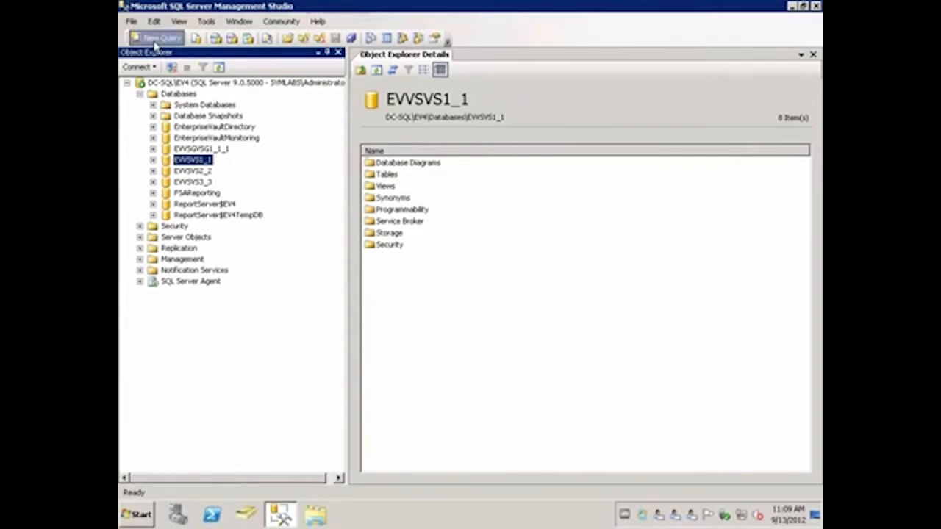
Step: Run Select Count(*) From Watchfile against EVVSVS1_1, returning 0 rows
click(155, 38)
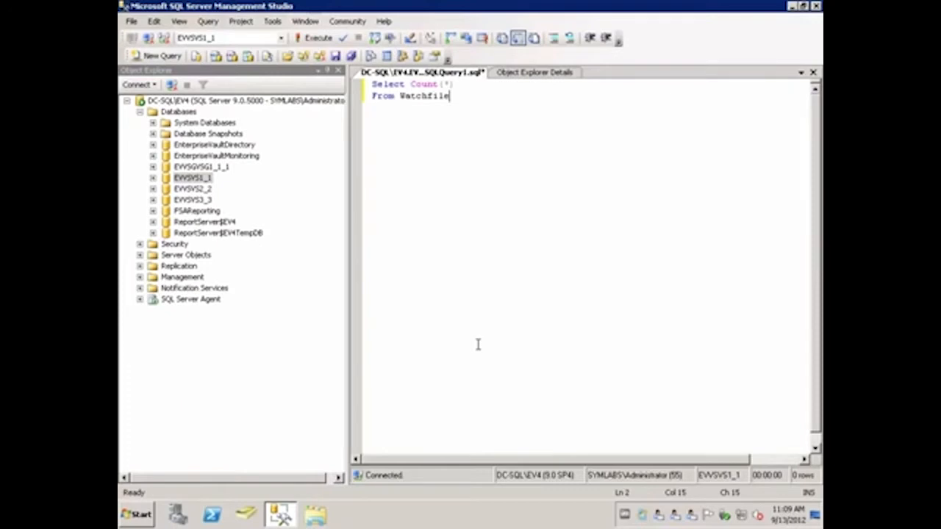
mouse_move(419, 221)
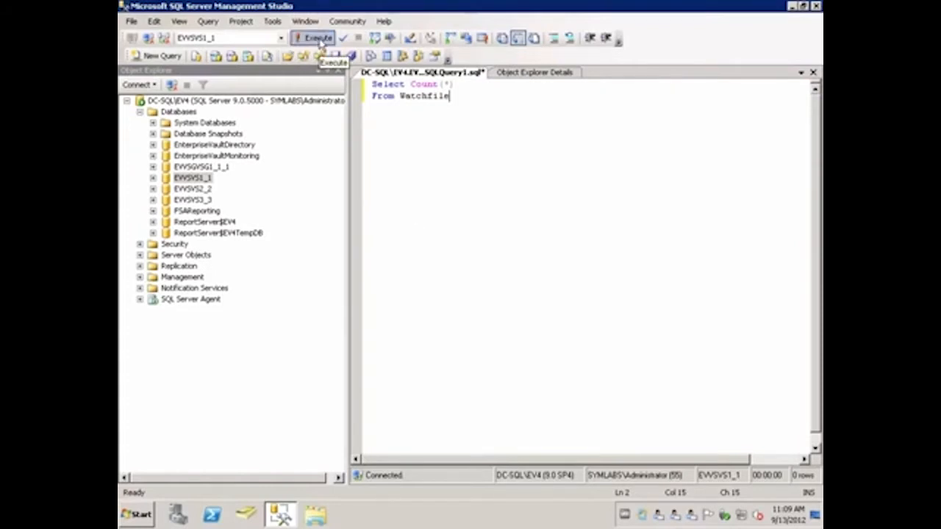
click(315, 38)
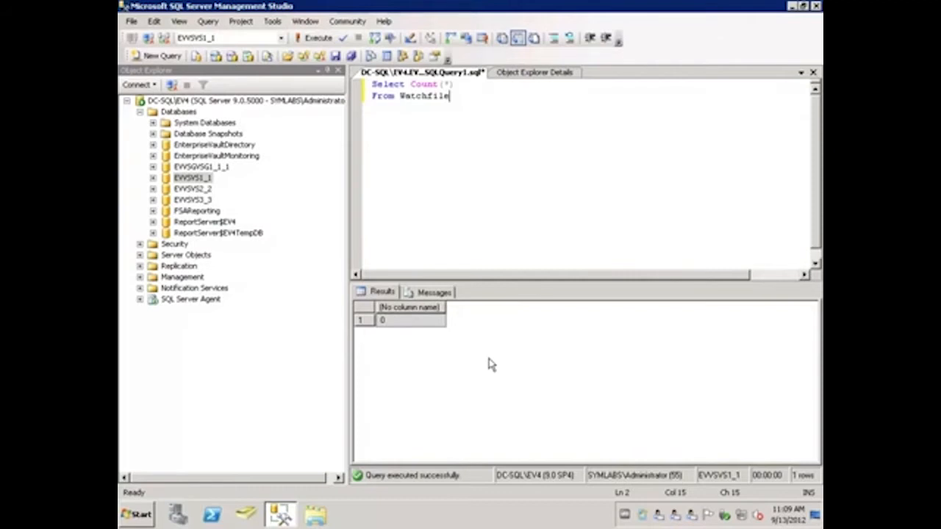
mouse_move(493, 375)
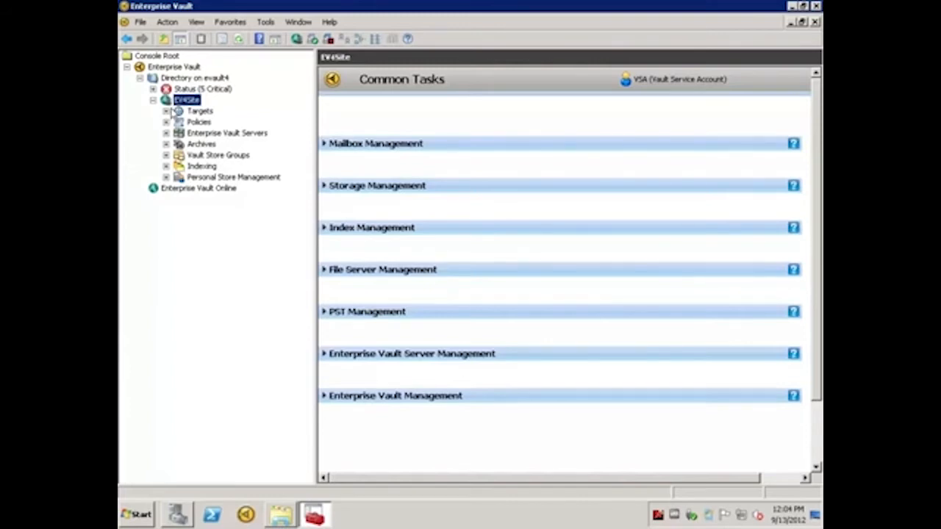
Step: Set backup mode on all vault stores in EV4Site and confirm the success message
right_click(187, 100)
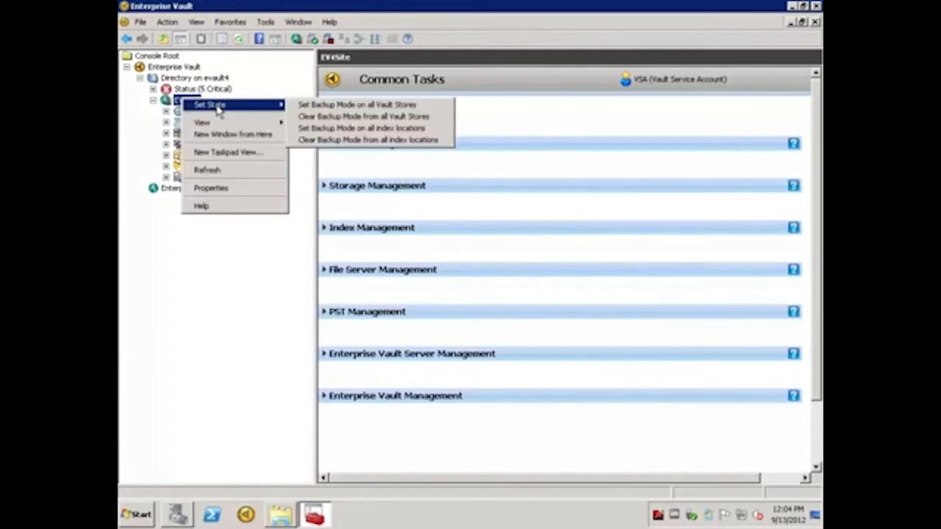
click(358, 103)
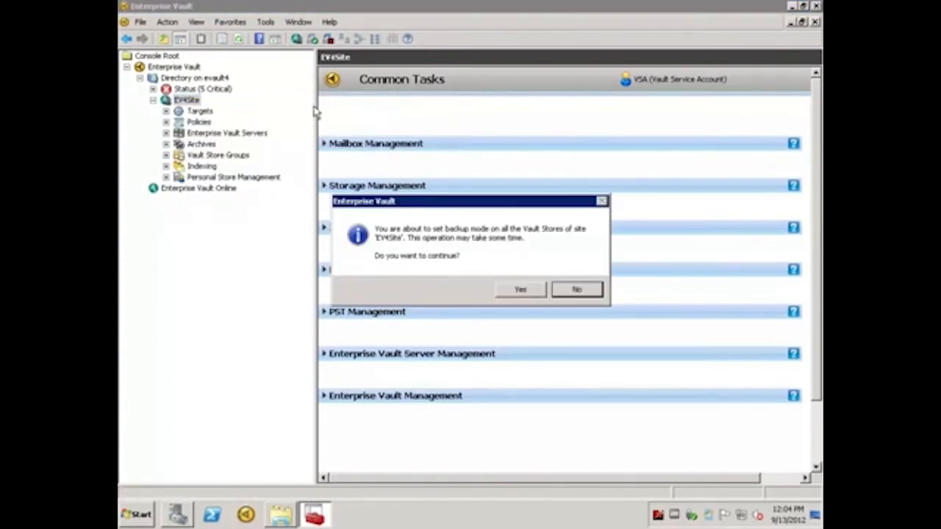
mouse_move(519, 291)
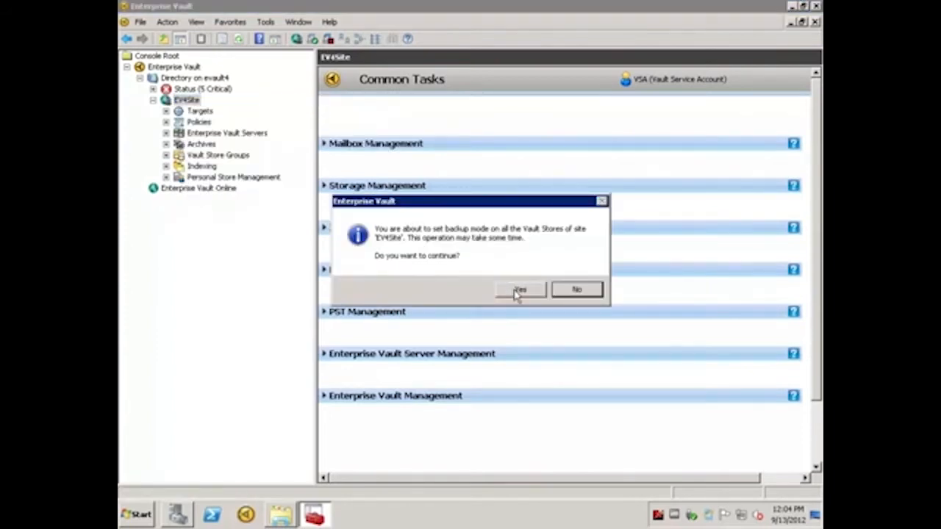
click(519, 288)
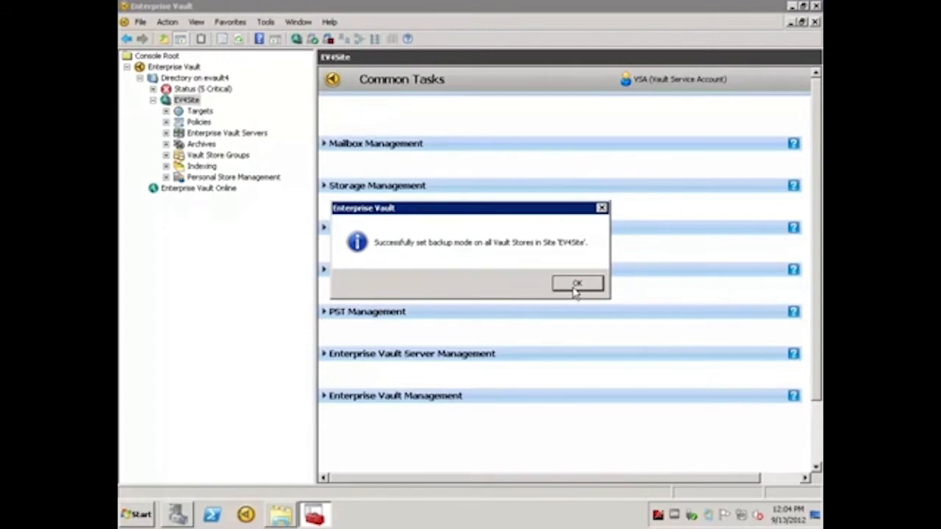
click(577, 285)
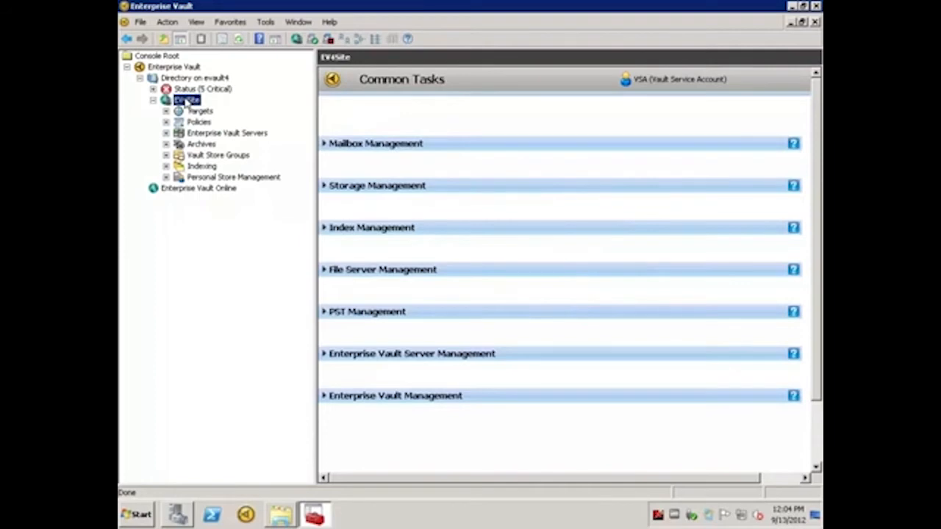
Step: Set backup mode on all index locations in EV4Site and confirm the success message
right_click(186, 100)
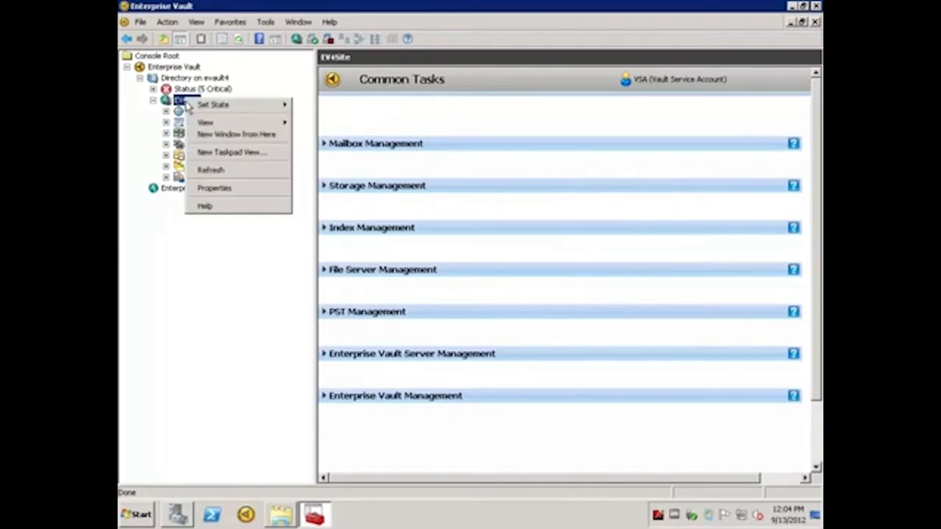
click(213, 104)
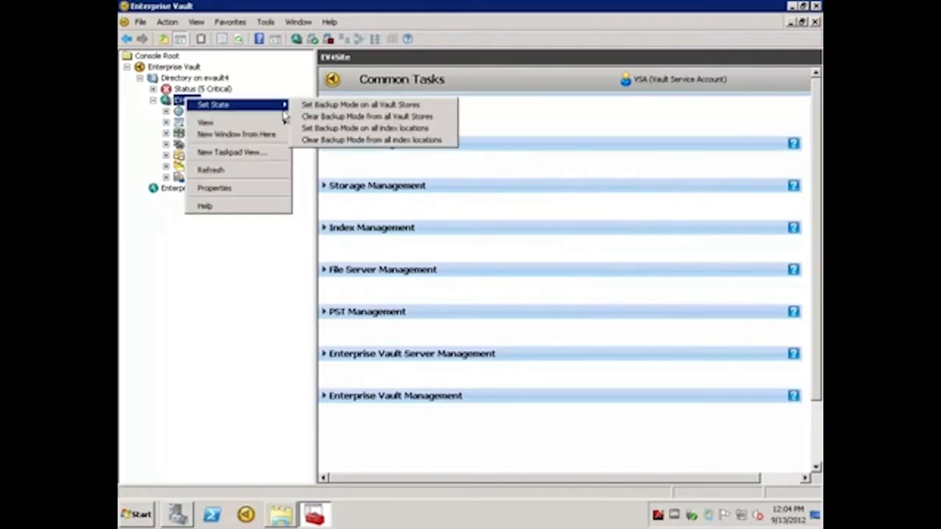
mouse_move(365, 128)
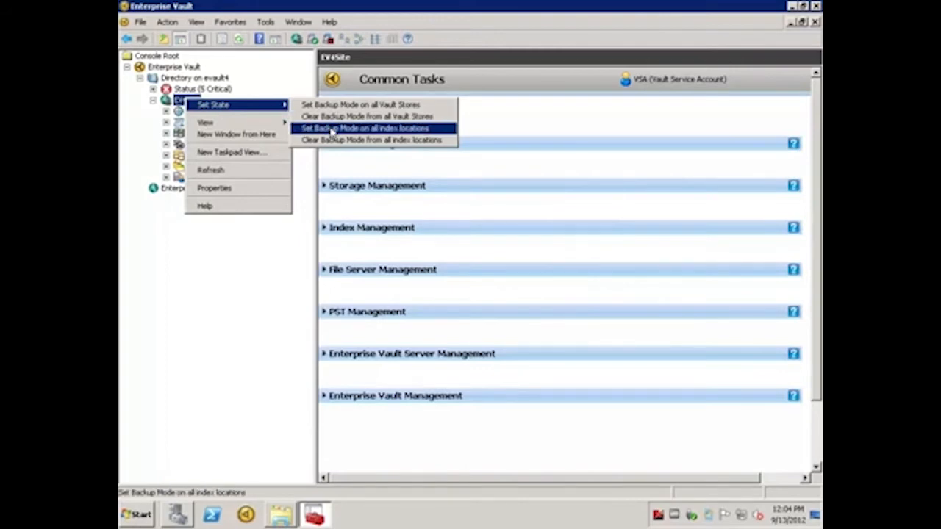
click(366, 128)
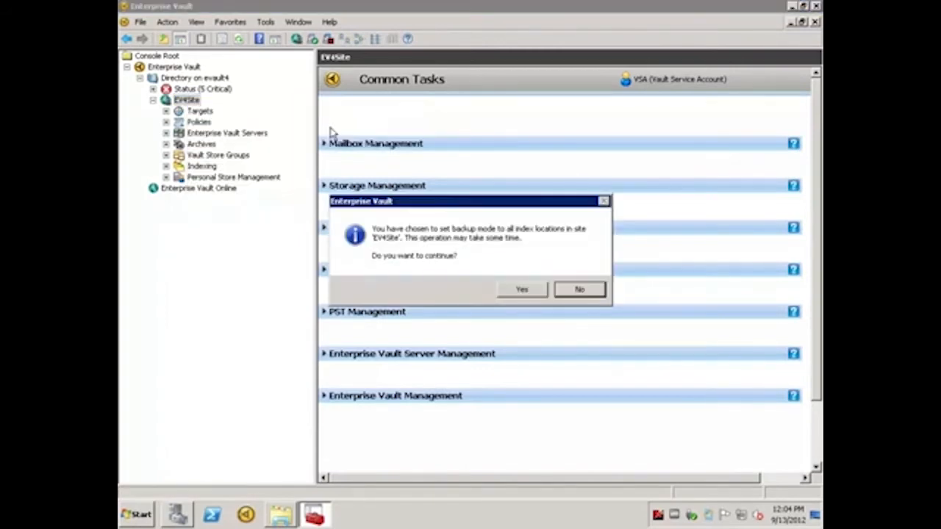
mouse_move(520, 289)
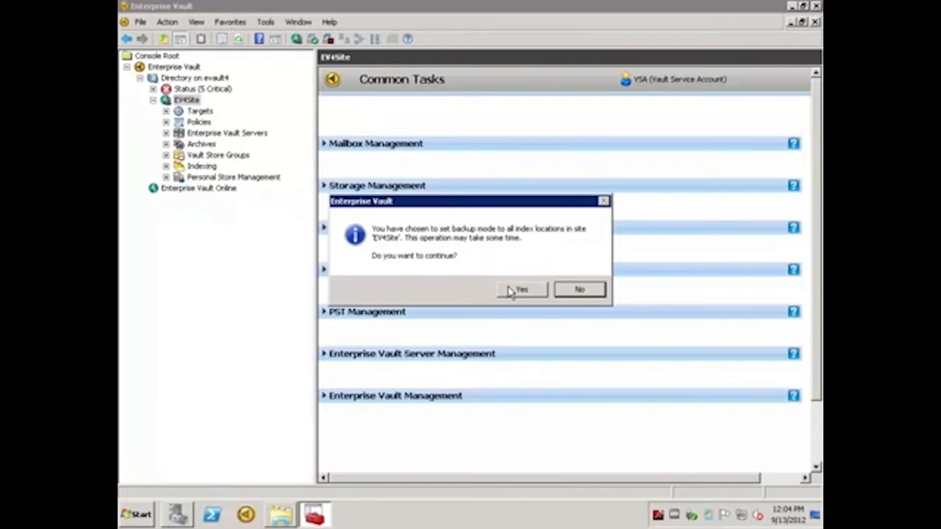
click(521, 288)
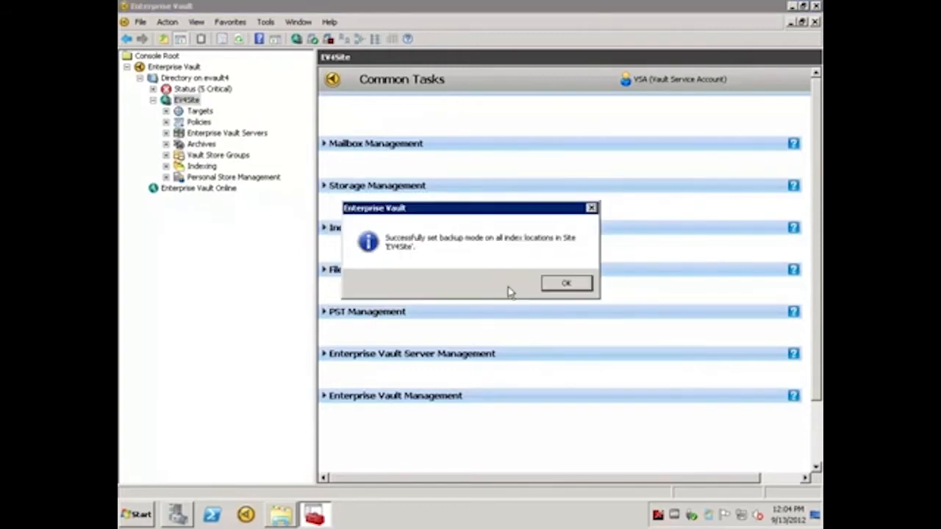
click(567, 284)
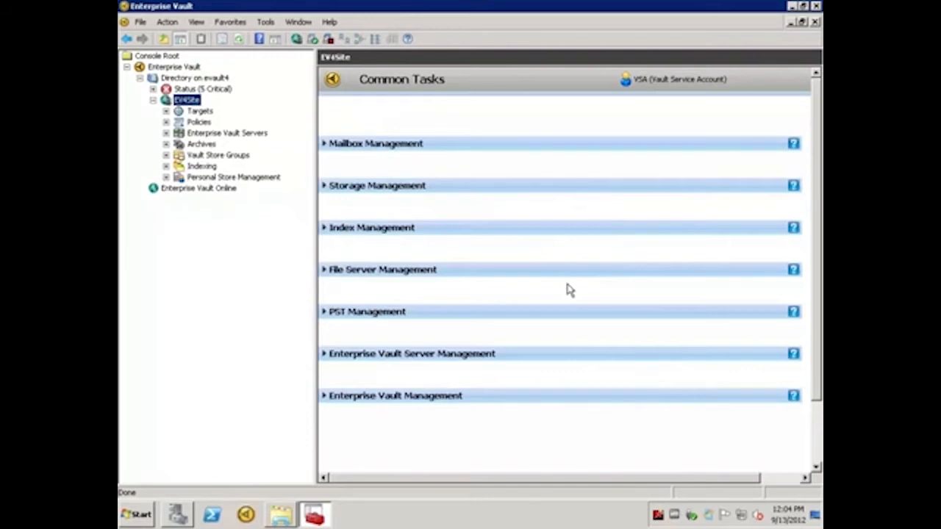
mouse_move(190, 473)
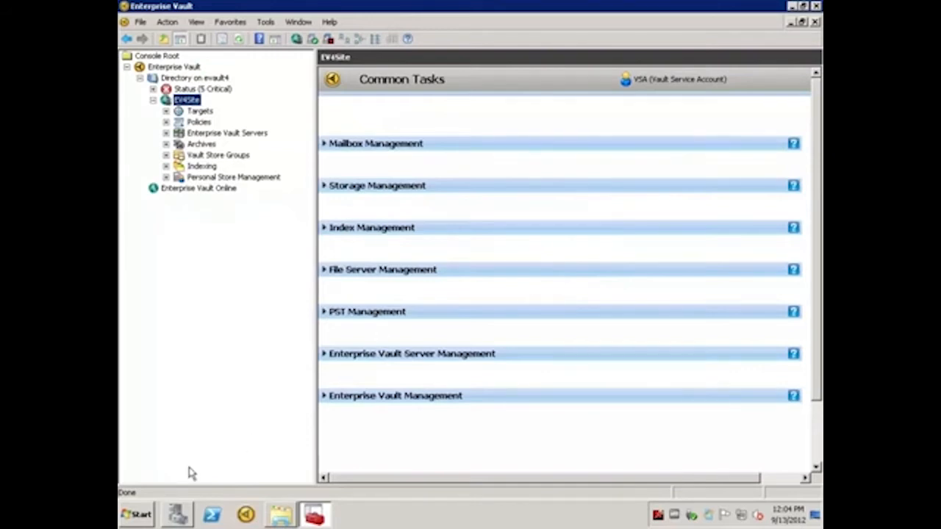
Step: Launch regedit from the Start menu's Run prompt
click(135, 514)
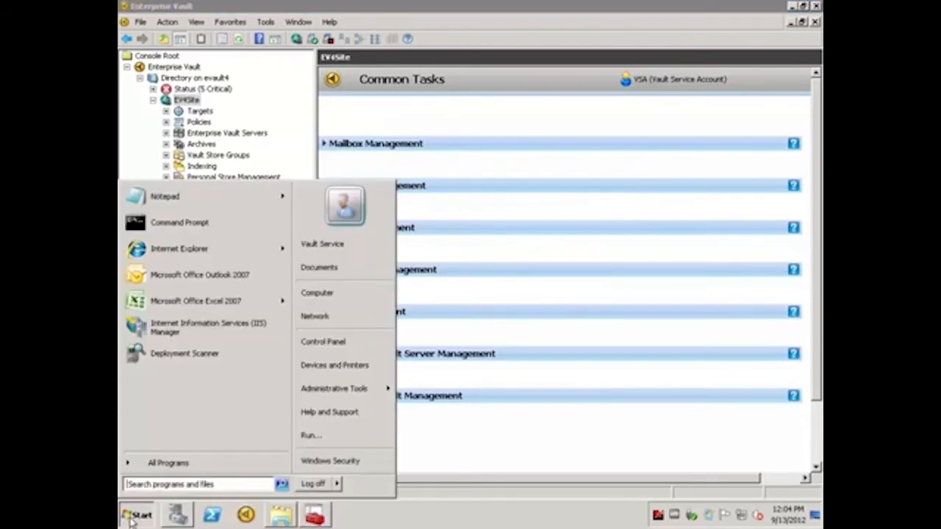
click(311, 436)
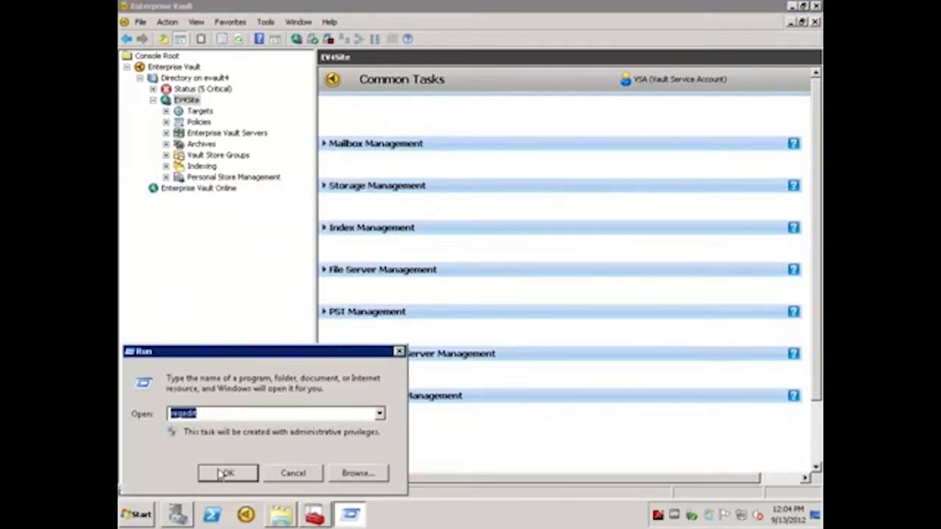
click(227, 473)
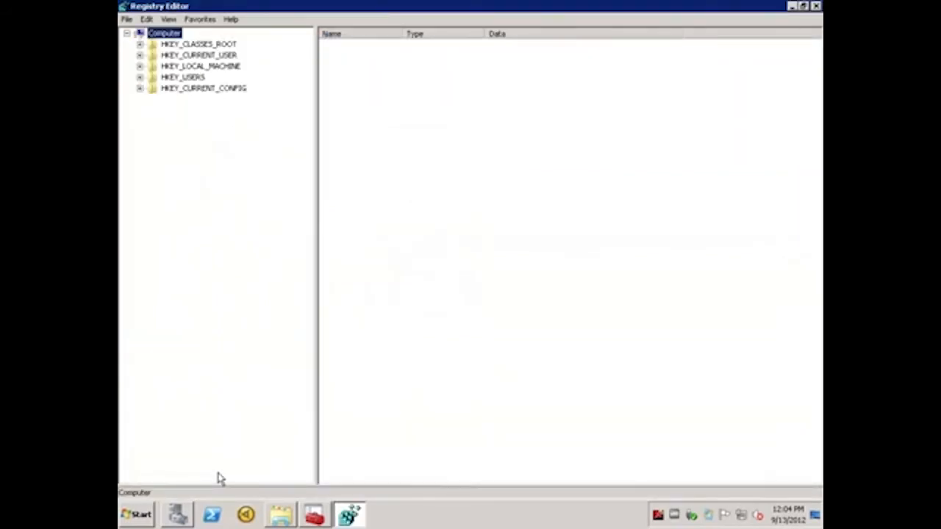
mouse_move(136, 168)
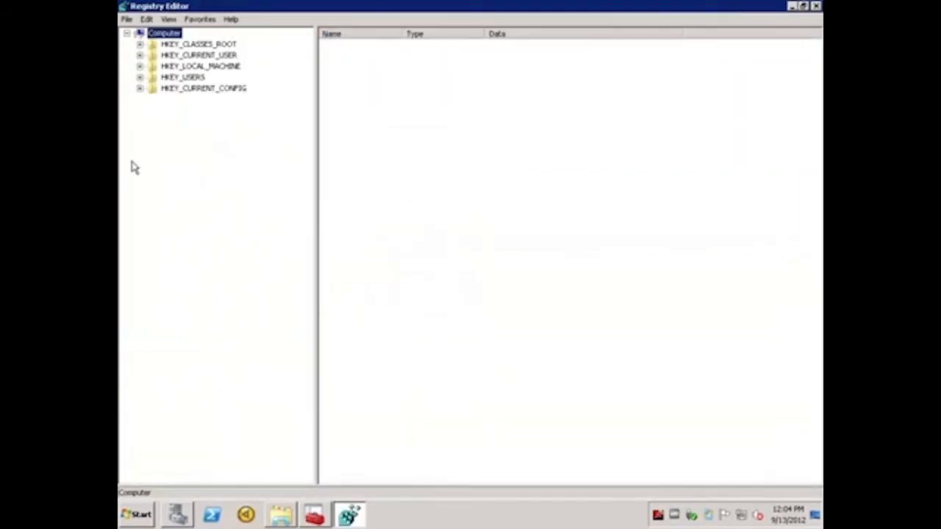
Step: Expand HKEY_LOCAL_MACHINE\SOFTWARE\Wow6432Node\KVS\Enterprise Vault to its Storage key, then return to the hive top
click(140, 65)
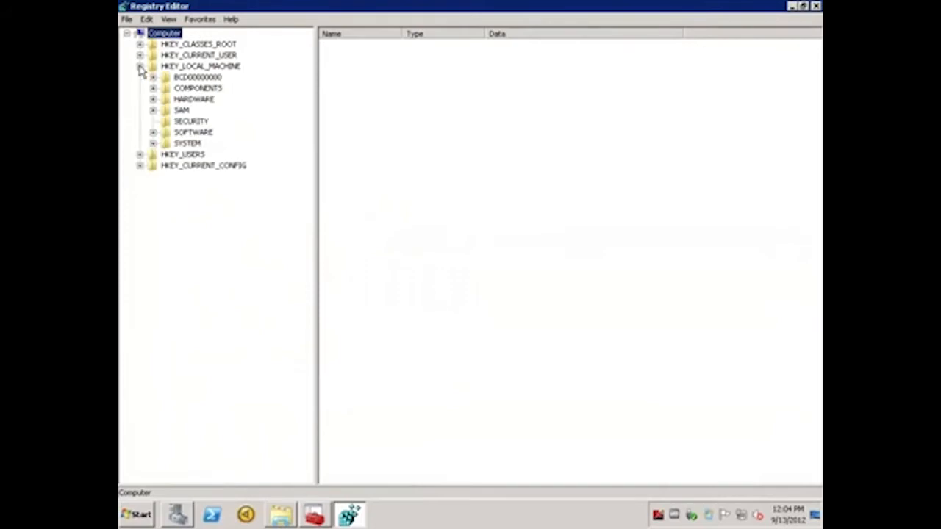
click(153, 132)
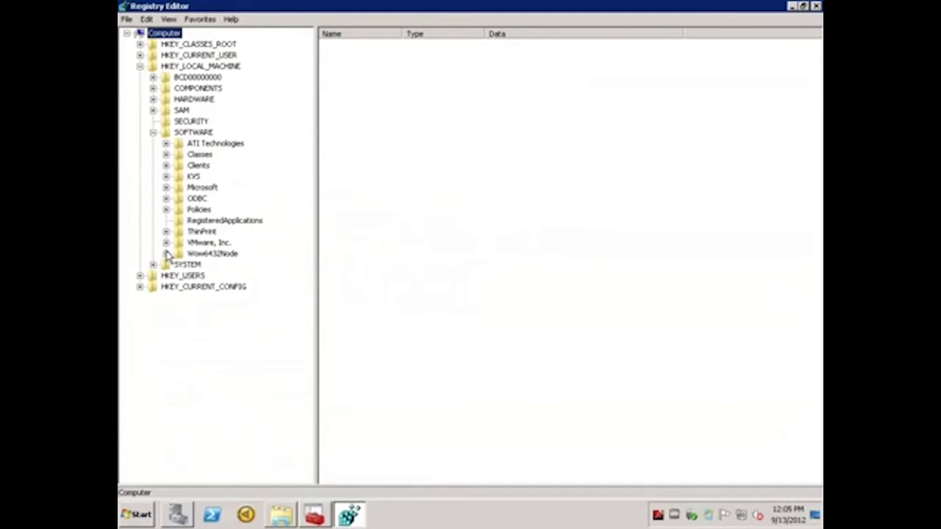
click(166, 253)
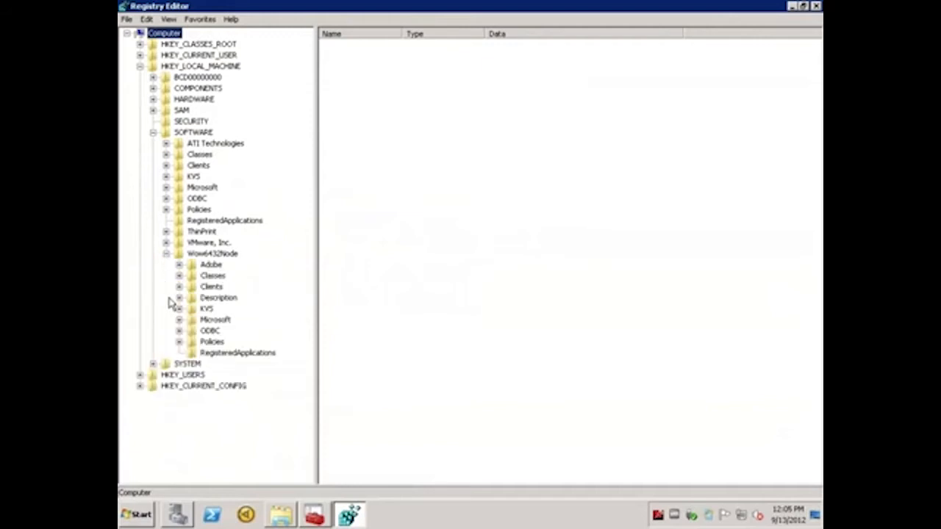
click(179, 309)
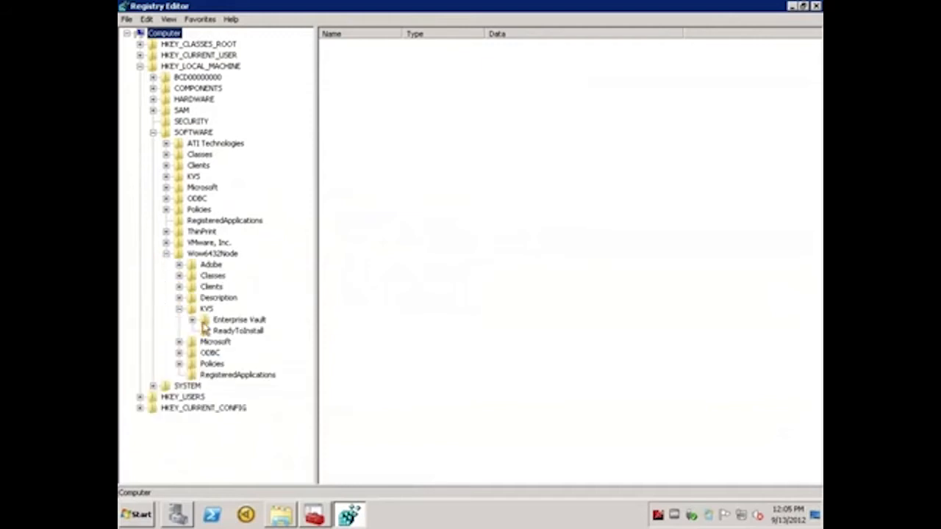
click(191, 319)
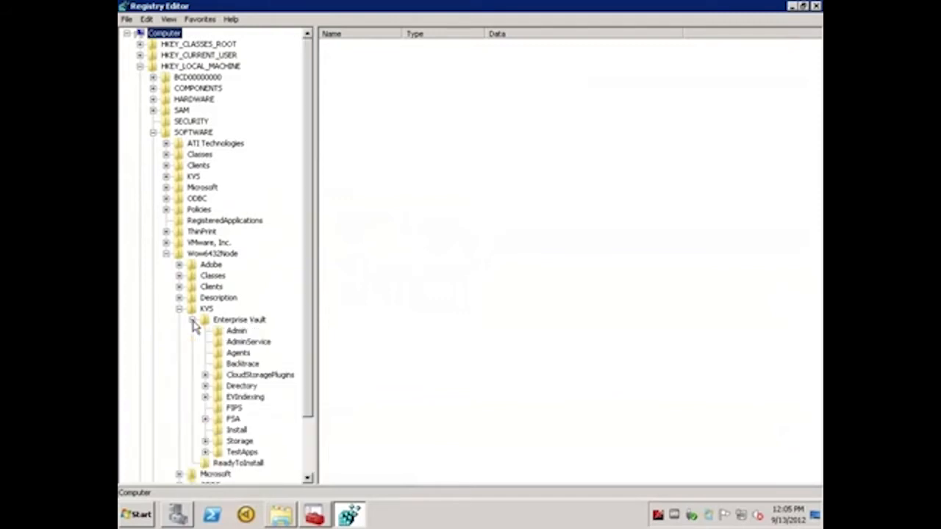
click(240, 441)
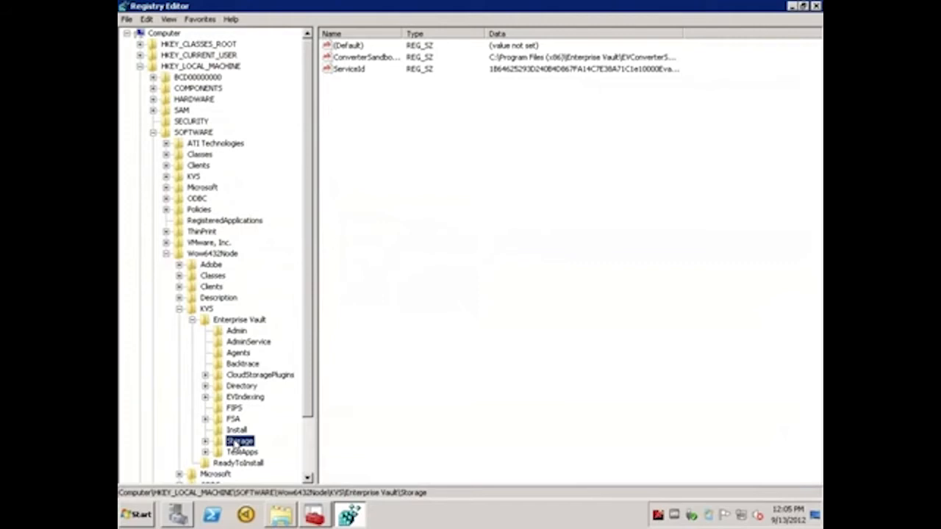
click(199, 64)
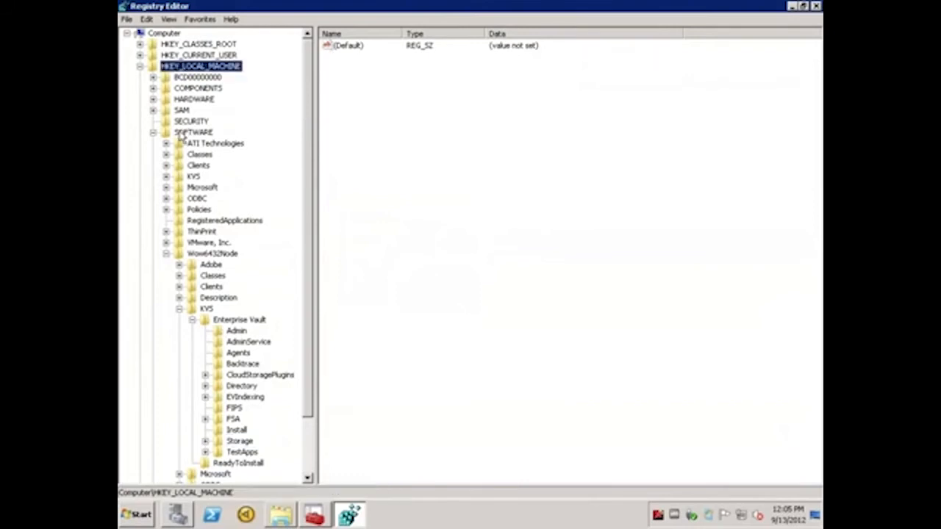
Step: Expand HKLM\SOFTWARE\KVS\Enterprise Vault and show the Storage key's Enable values
click(194, 132)
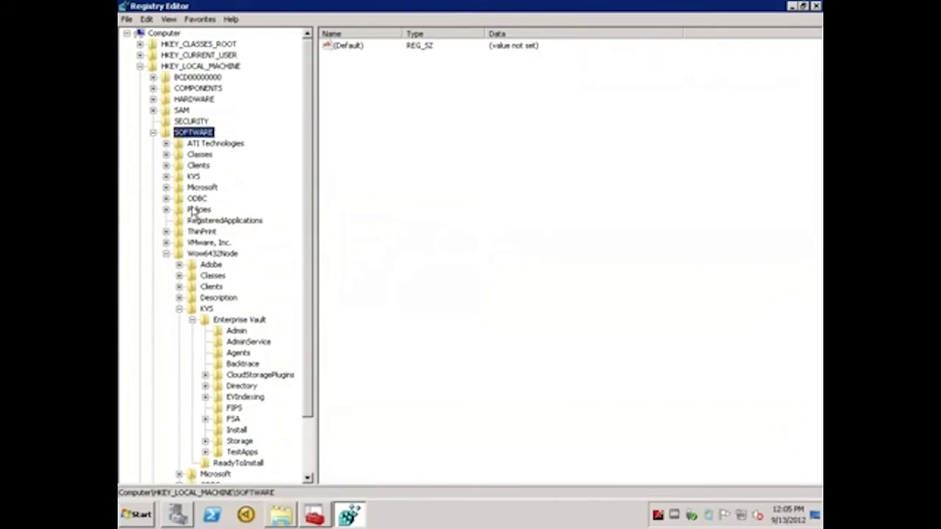
click(166, 176)
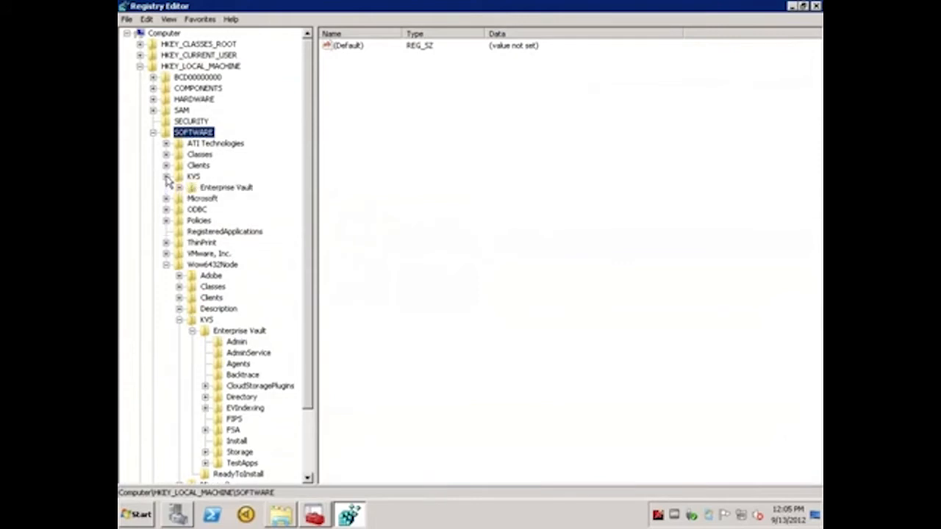
click(180, 187)
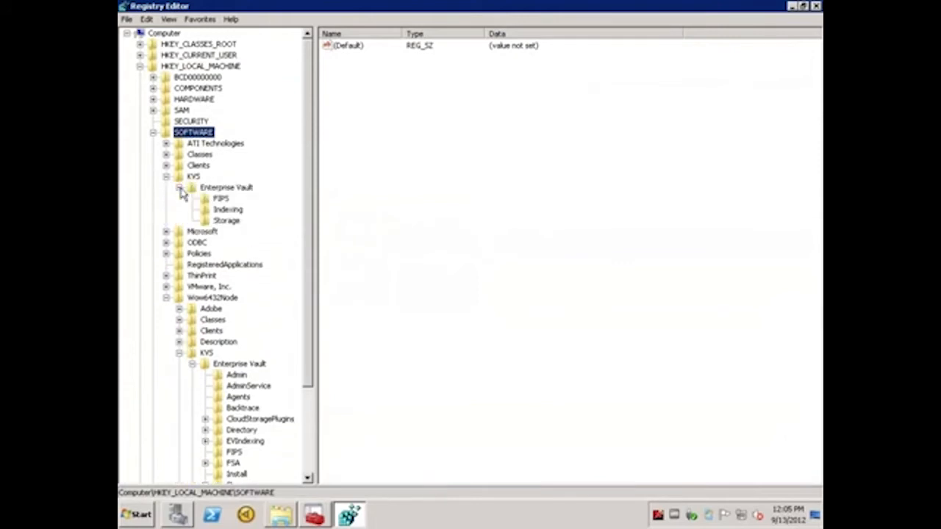
mouse_move(223, 228)
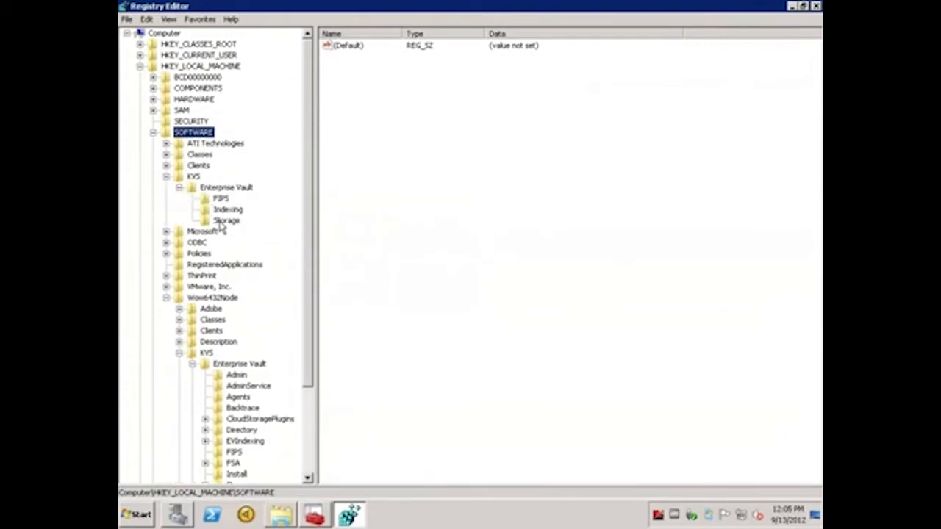
click(226, 221)
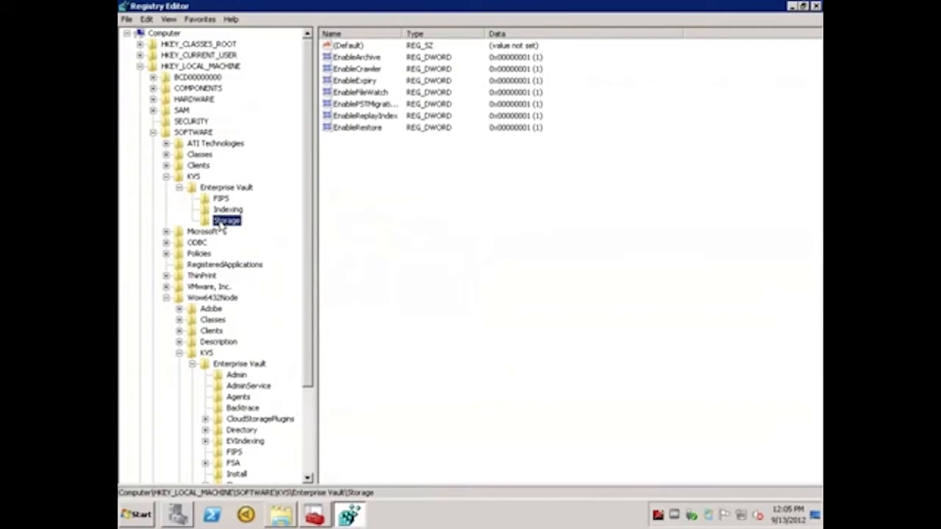
mouse_move(328, 167)
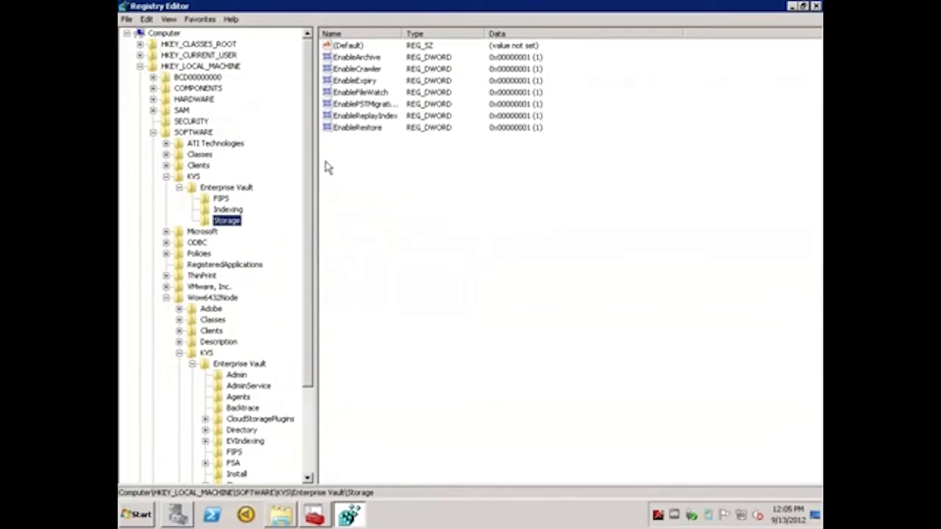
mouse_move(412, 279)
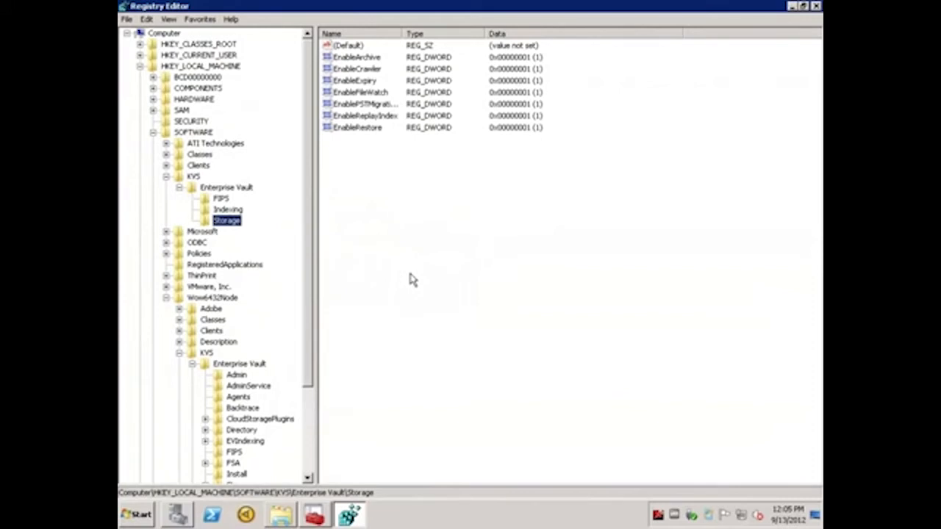
mouse_move(350, 76)
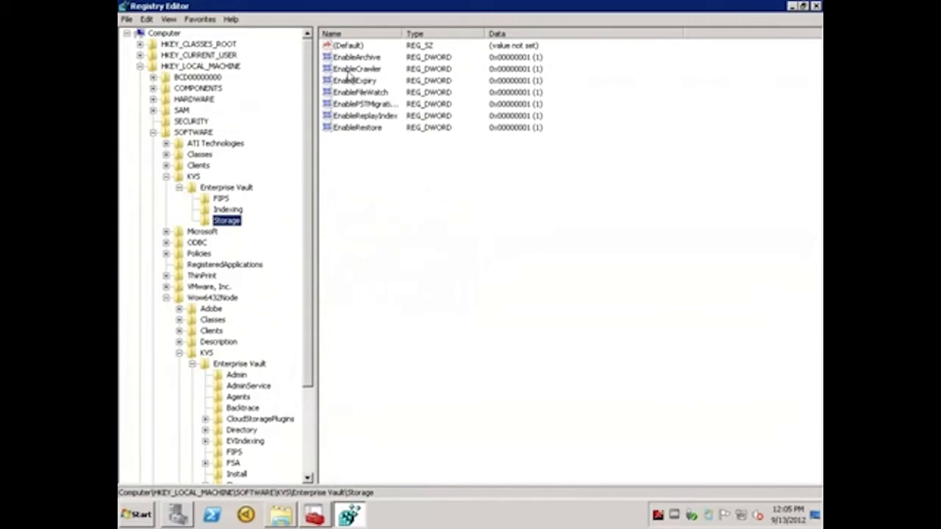
Step: Set EnableArchive, EnableCrawler and the following Enable DWORDs to 0
double_click(356, 56)
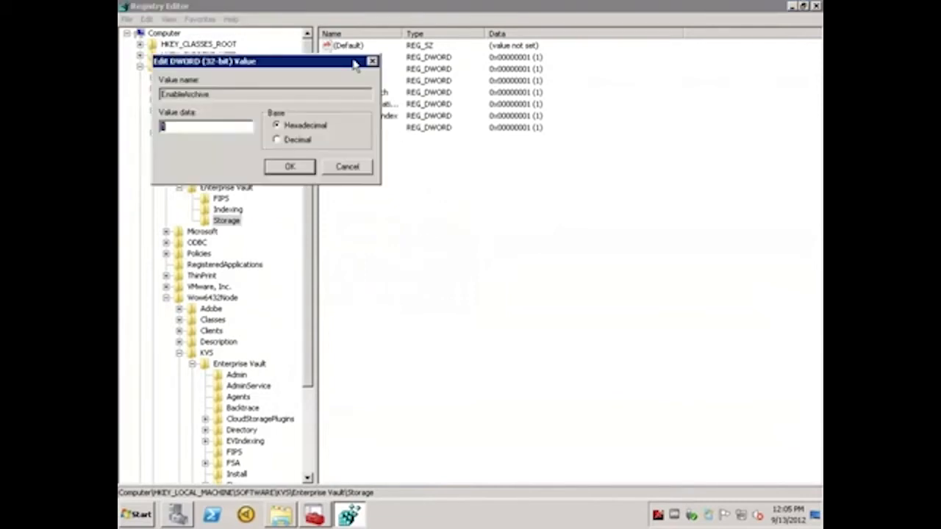
click(288, 166)
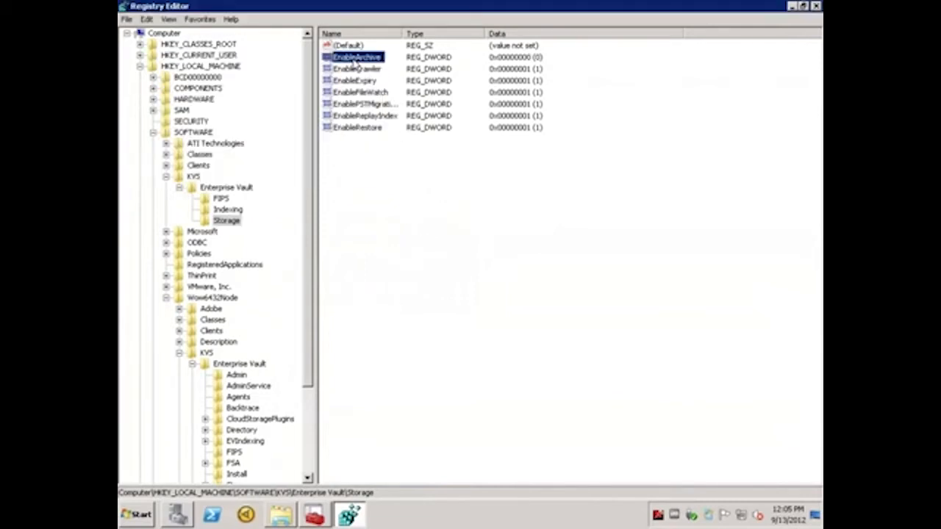
double_click(357, 69)
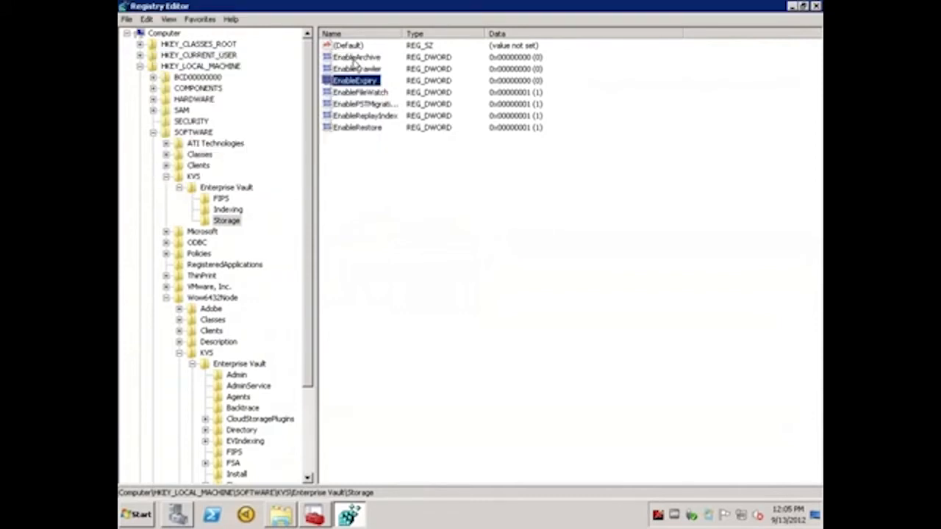
double_click(360, 91)
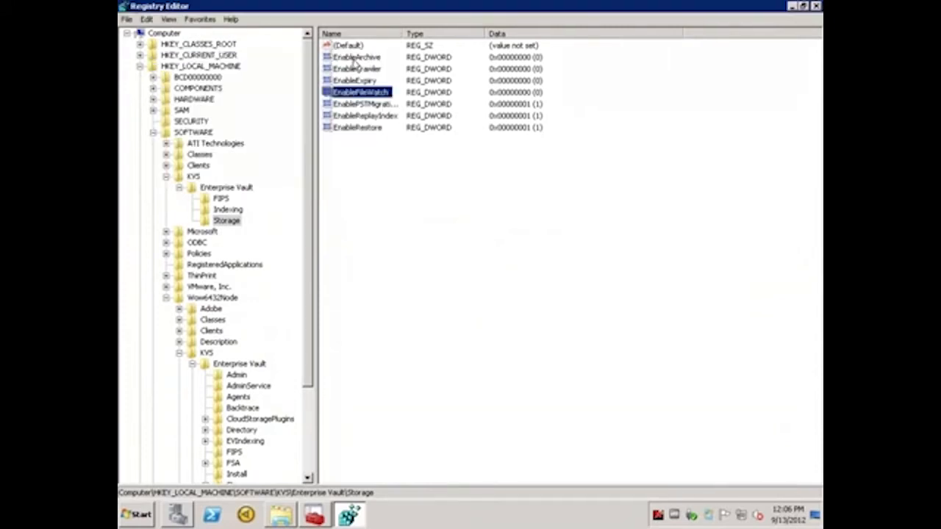
click(365, 102)
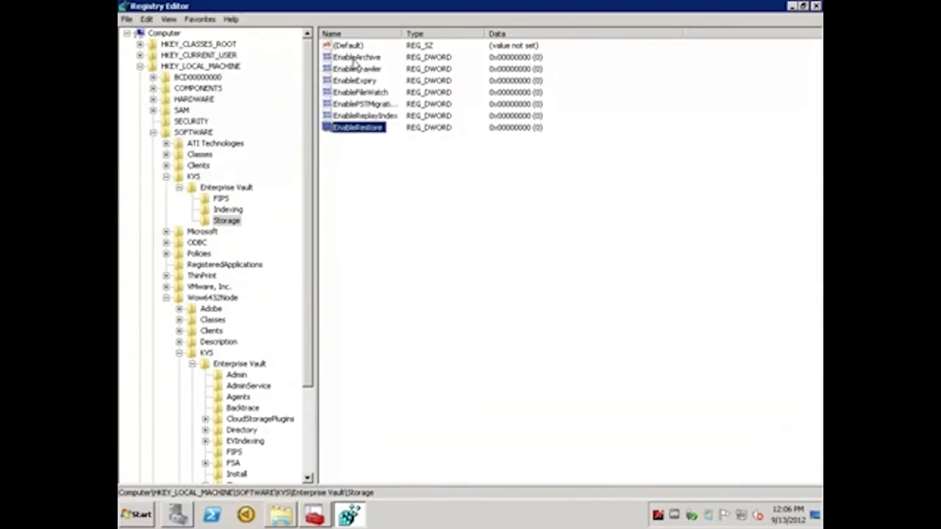
mouse_move(459, 126)
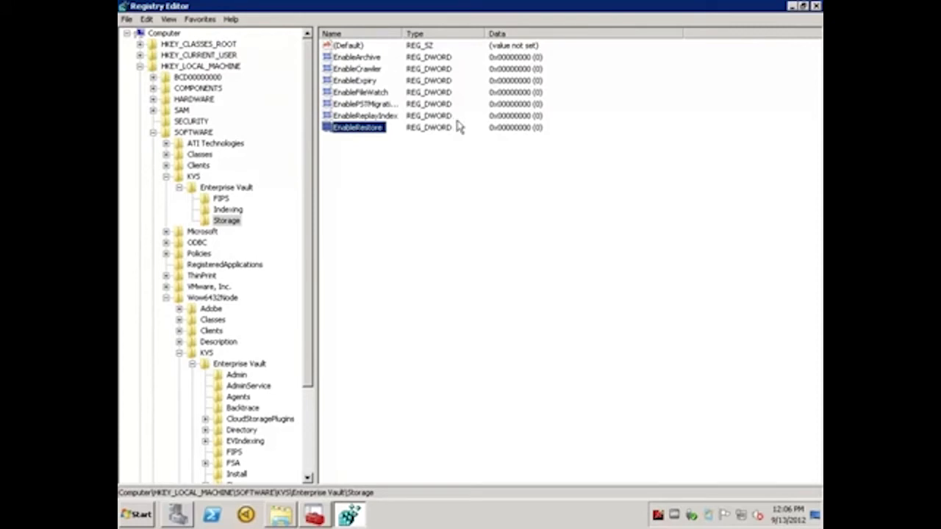
mouse_move(806, 23)
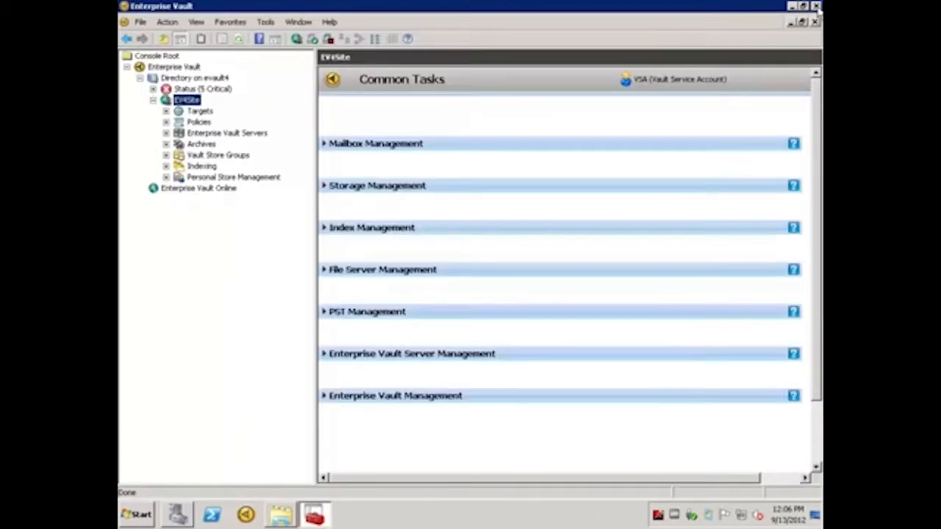
mouse_move(644, 291)
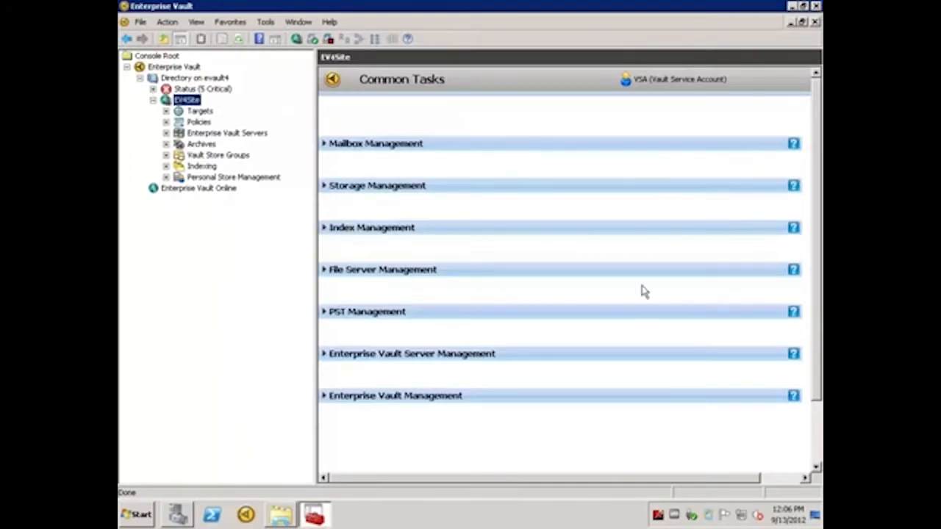
mouse_move(662, 435)
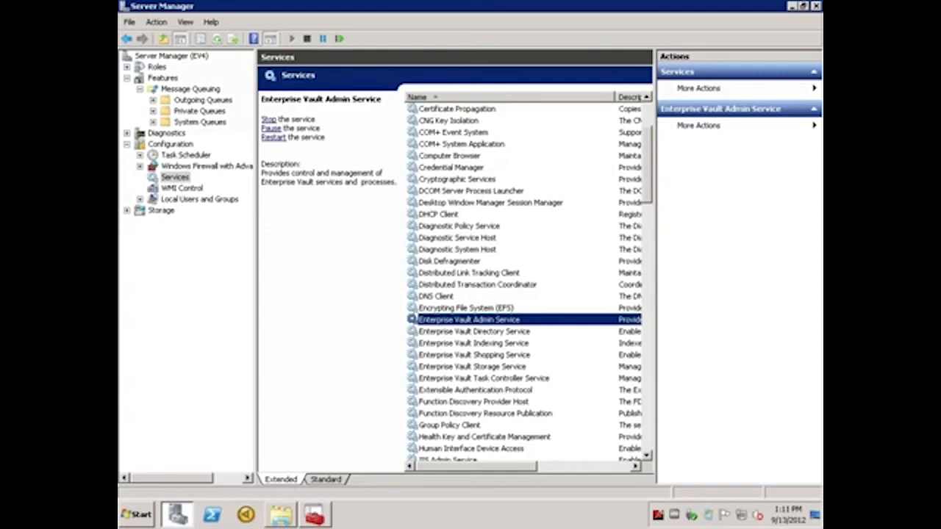
mouse_move(474, 330)
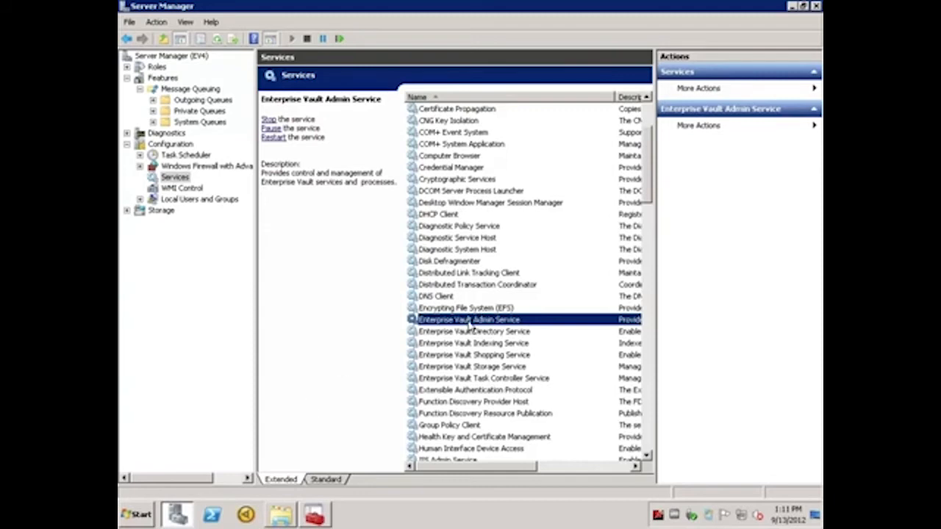
Step: Stop the Enterprise Vault Admin Service along with the dependent Directory Service, then switch to Explorer
click(269, 120)
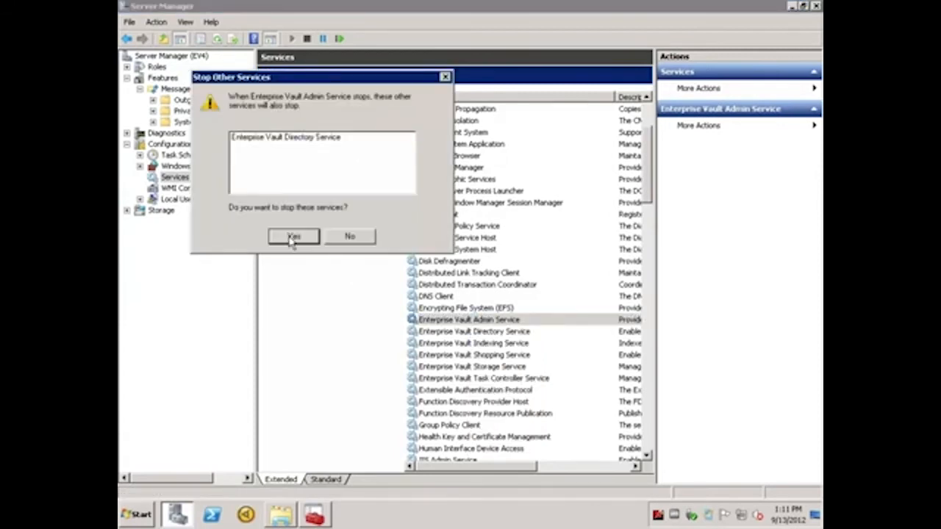
click(293, 235)
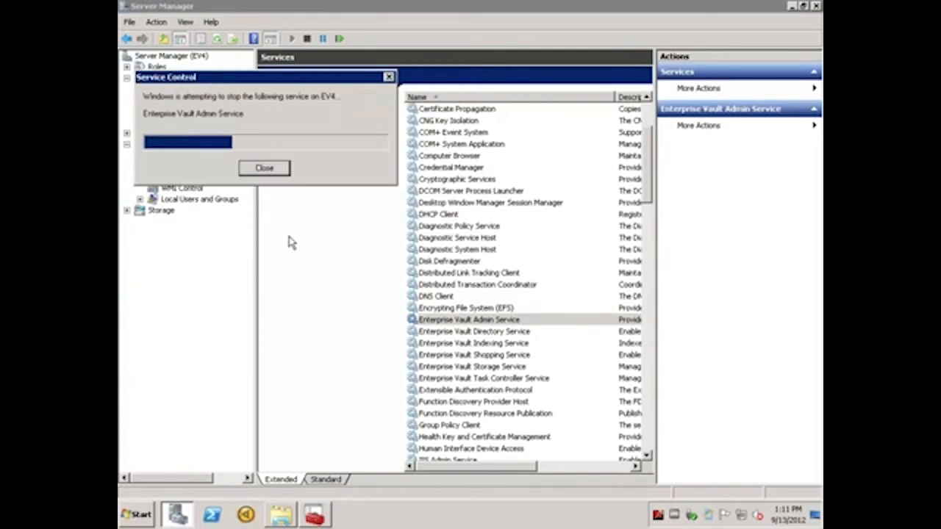
click(264, 167)
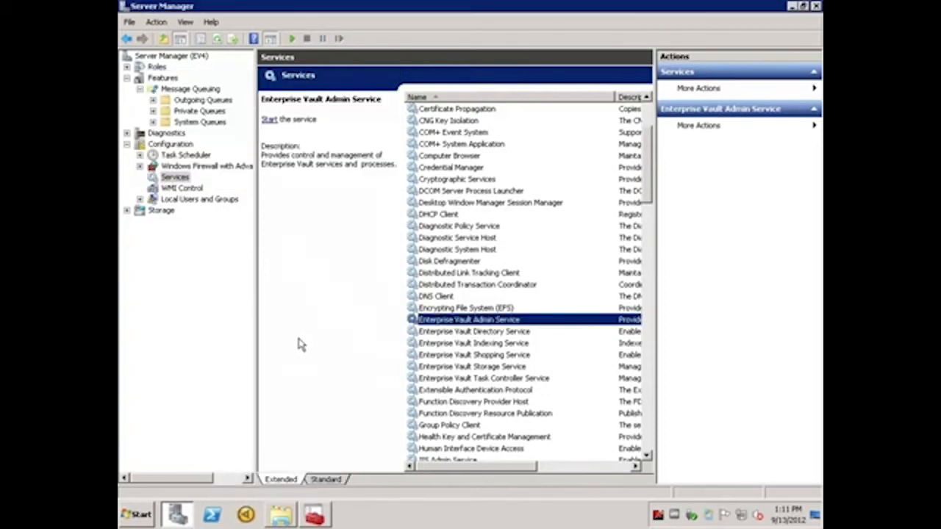
mouse_move(292, 385)
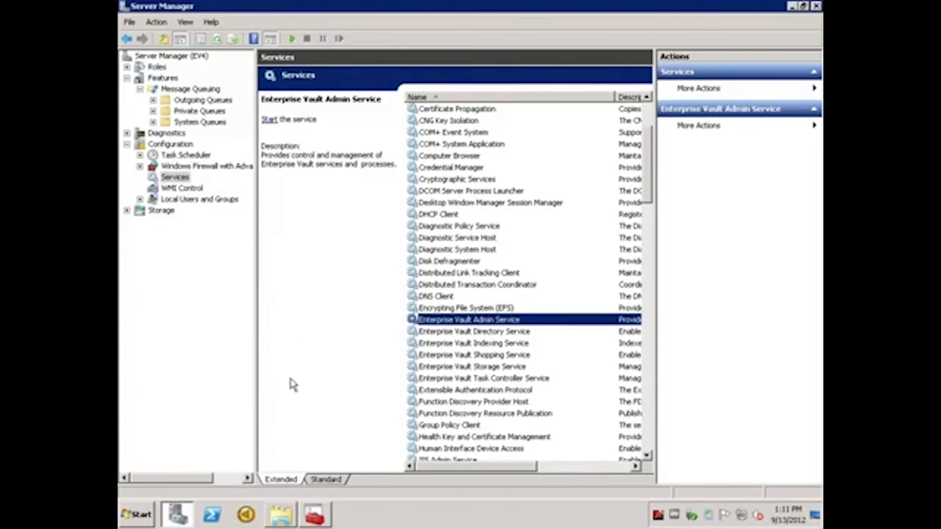
mouse_move(287, 426)
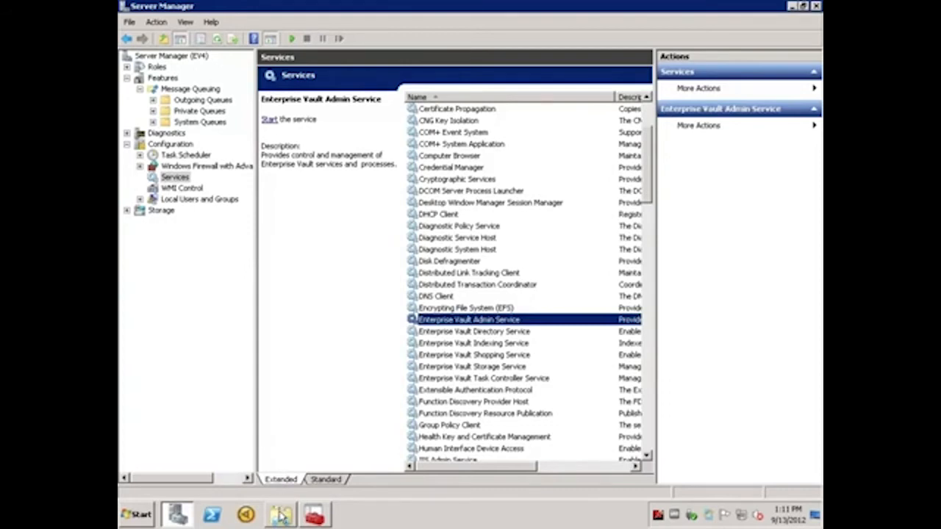
click(280, 514)
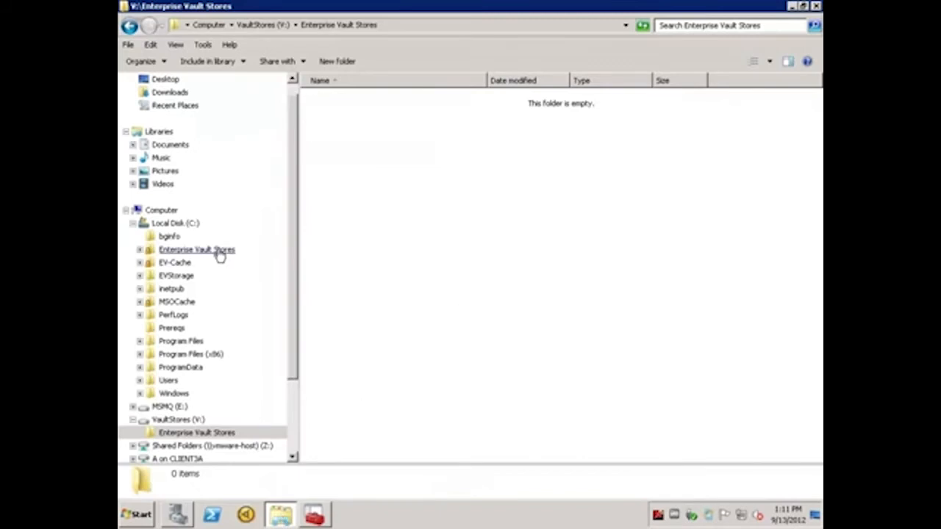
Step: Cut VS1 Ptn1 from C:\Enterprise Vault Stores and paste it into V:\Enterprise Vault Stores
click(197, 250)
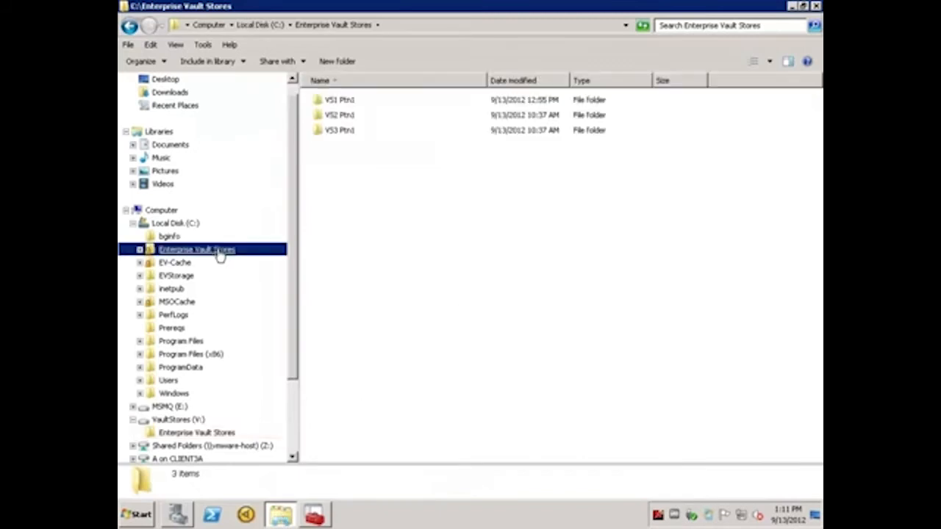
click(340, 100)
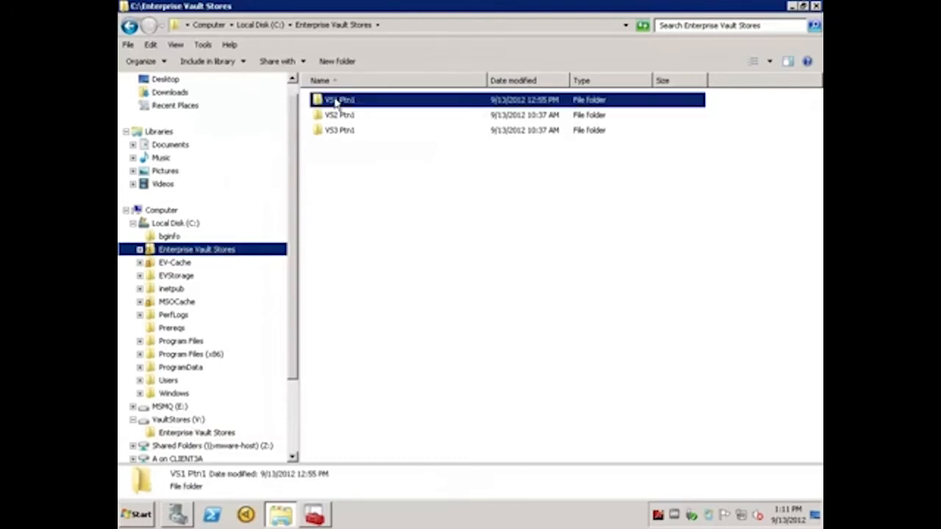
right_click(338, 100)
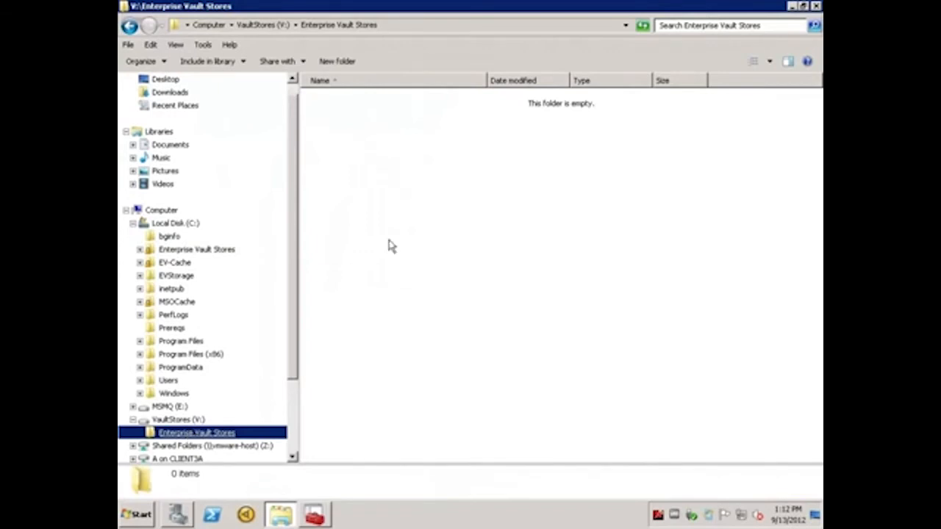
right_click(389, 247)
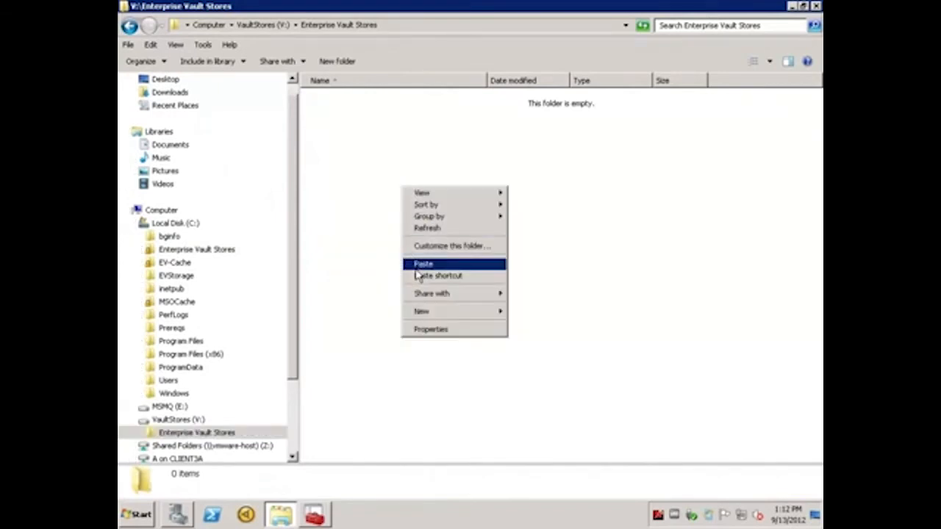
click(423, 265)
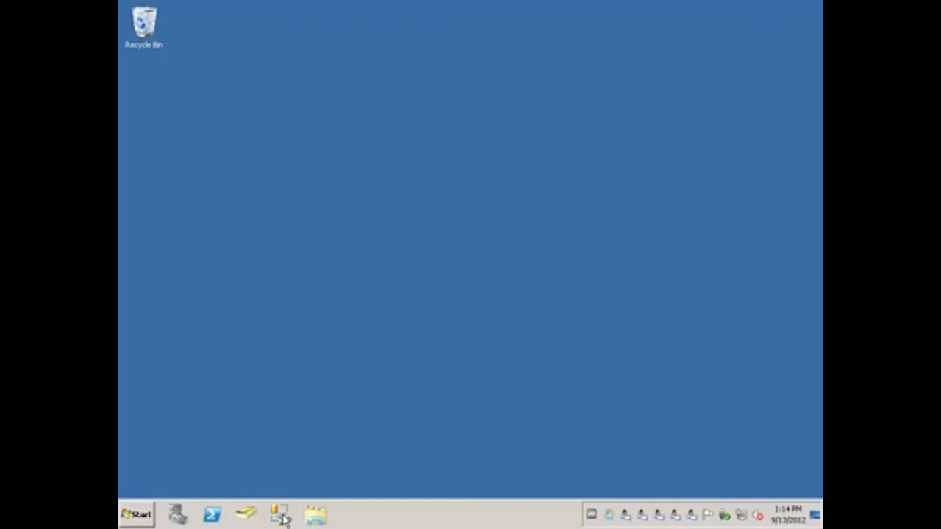
Step: Launch SSMS and expand DC-SQL\EV4 > Databases > EnterpriseVaultDirectory > Tables down to dbo.VaultStoreEntry
click(279, 514)
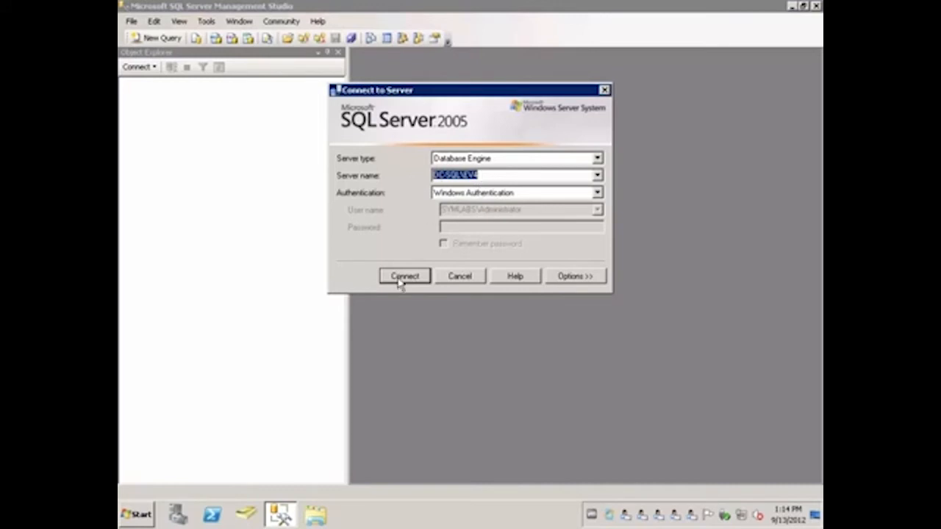
click(404, 276)
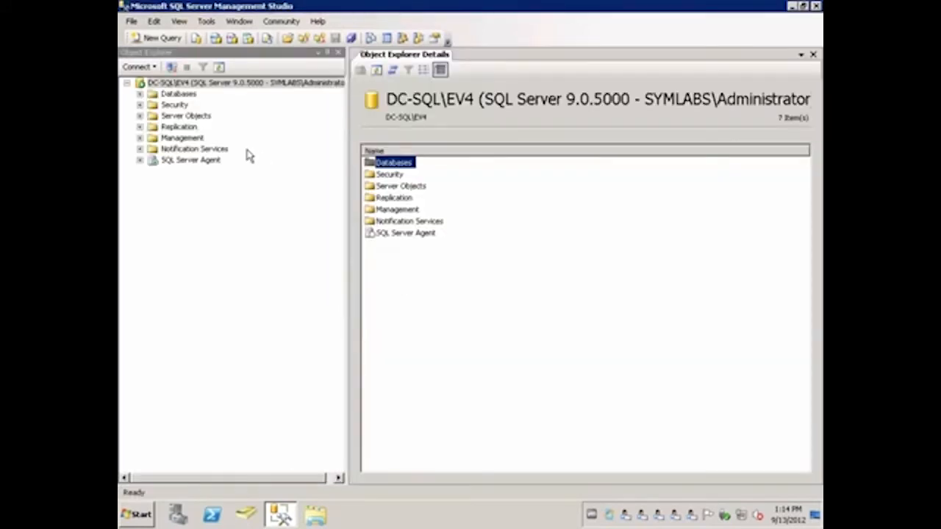
click(140, 94)
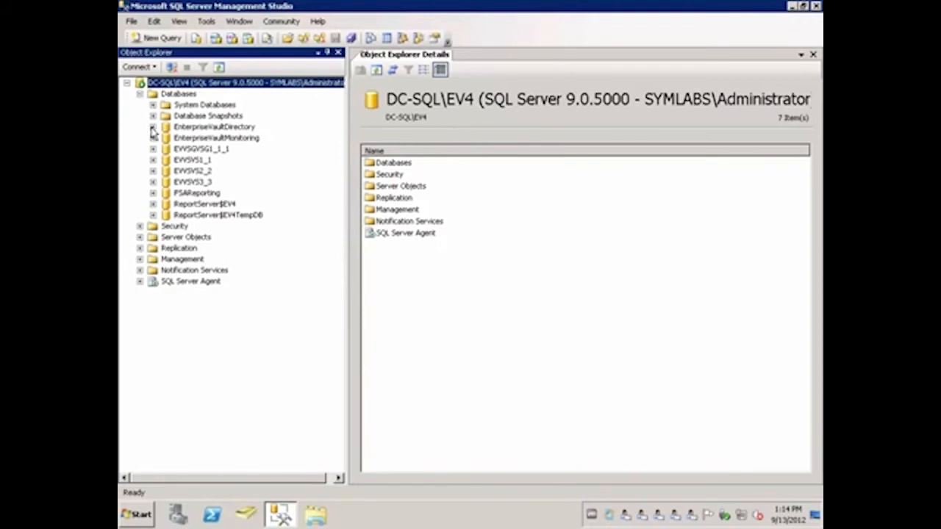
click(153, 127)
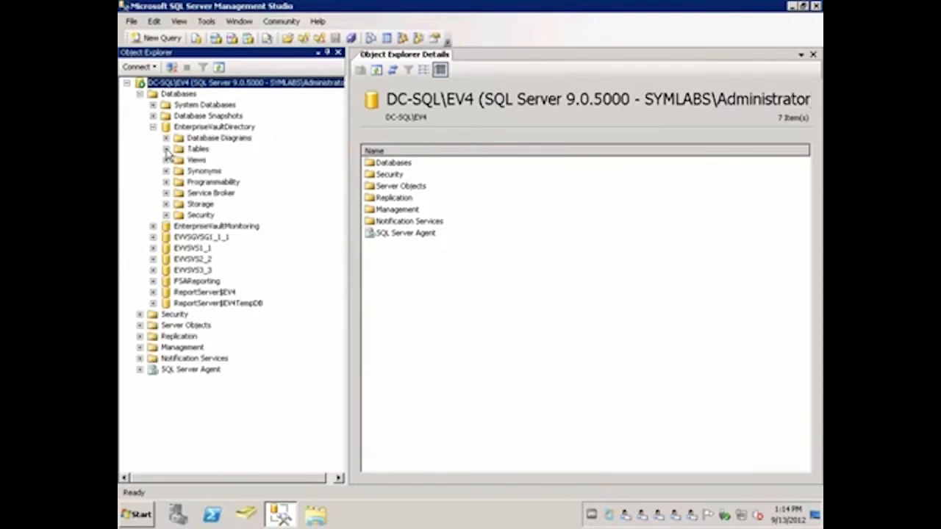
click(168, 149)
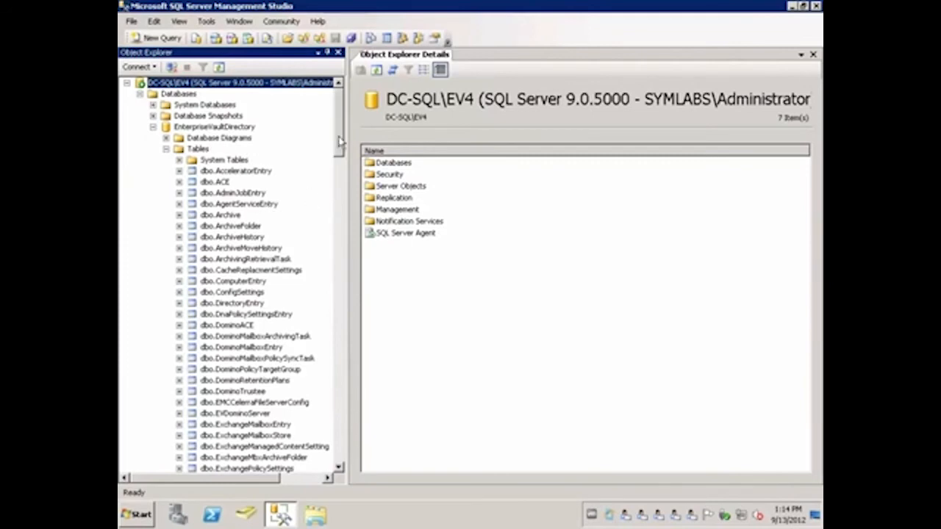
scroll(down, 3)
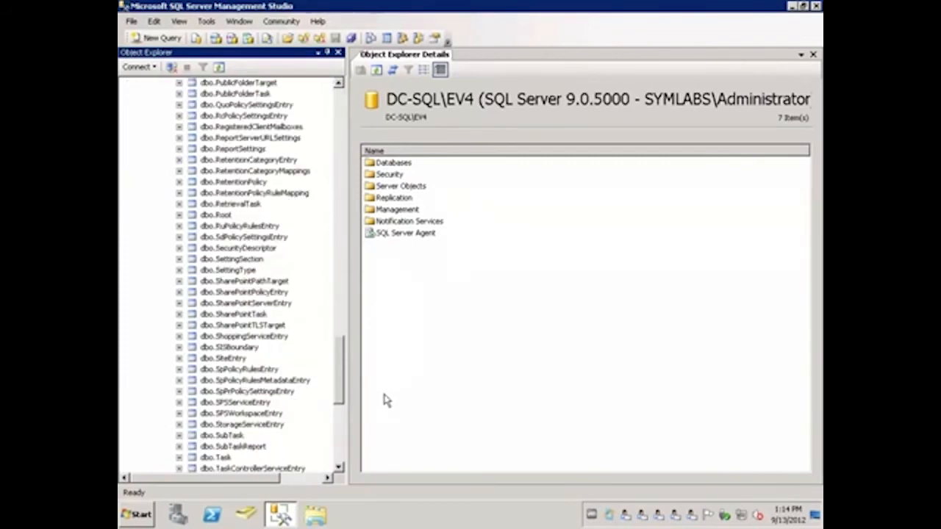
scroll(down, 3)
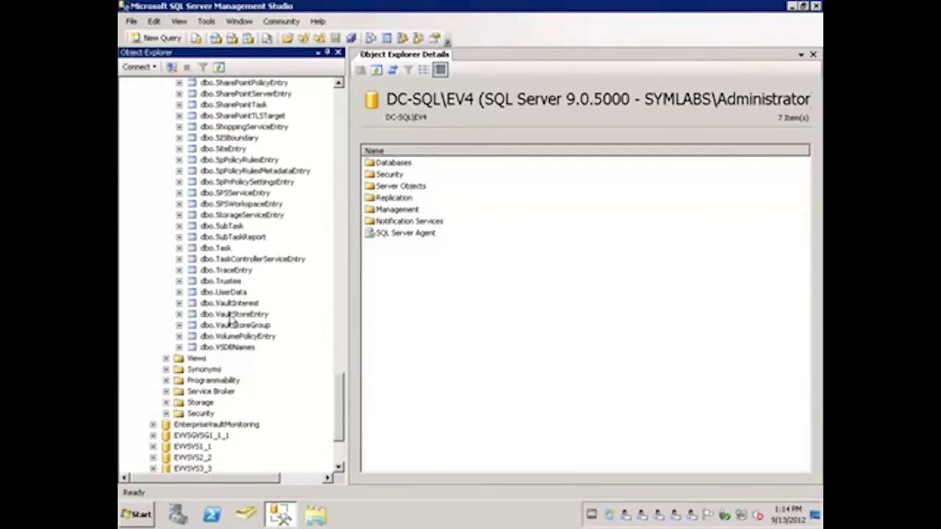
right_click(232, 315)
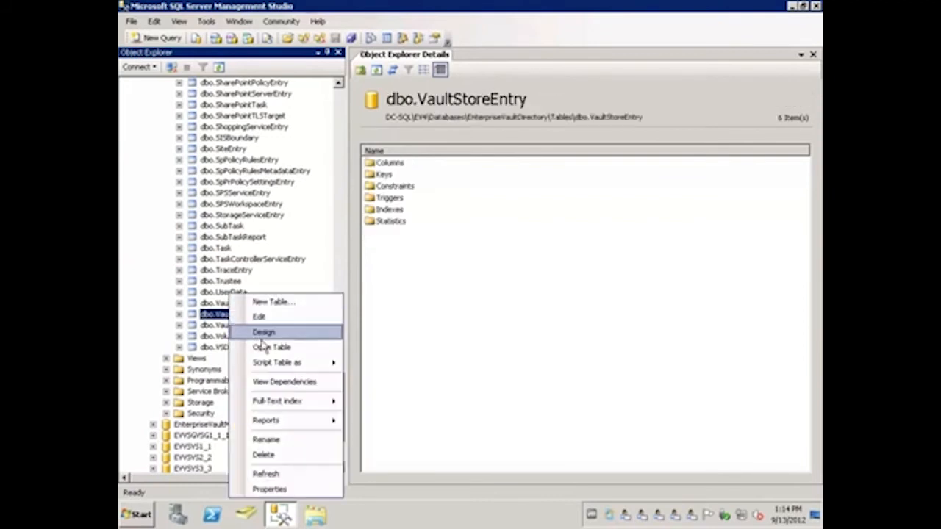
click(270, 347)
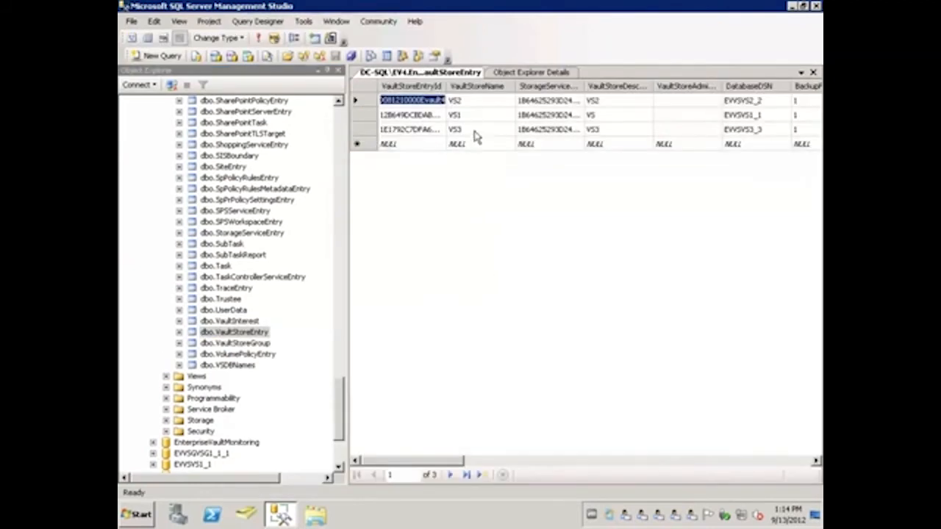
mouse_move(476, 125)
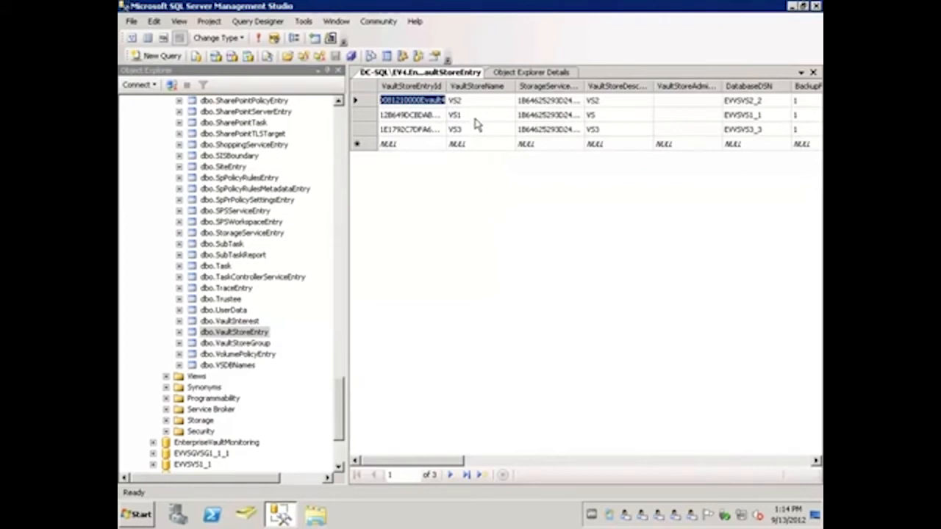
mouse_move(450, 108)
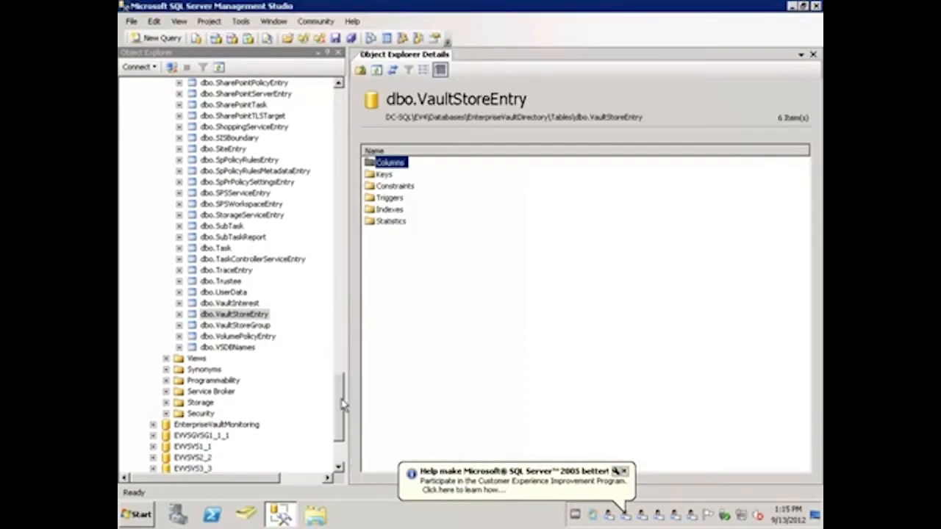
Step: Edit PartitionEntry's PartitionRootPath to V:\Enterprise Vault Stores and close the table
scroll(up, 3)
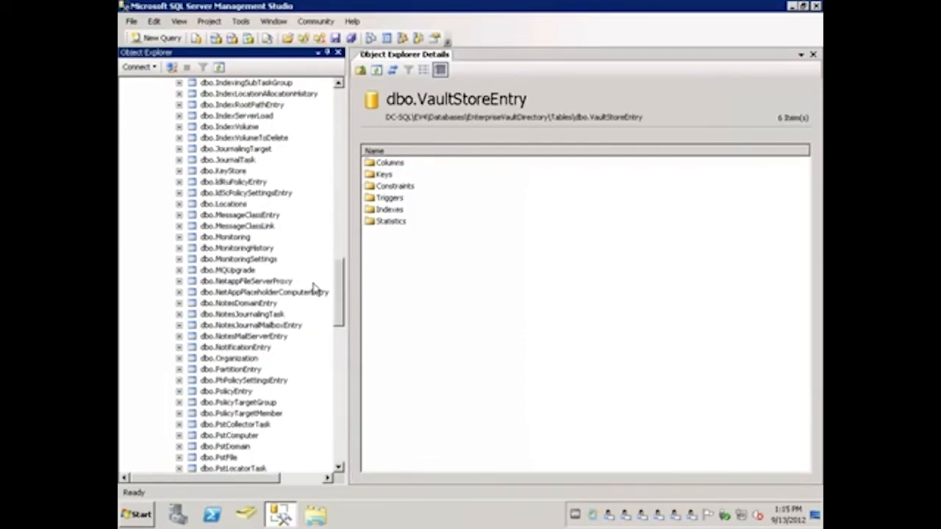
scroll(up, 3)
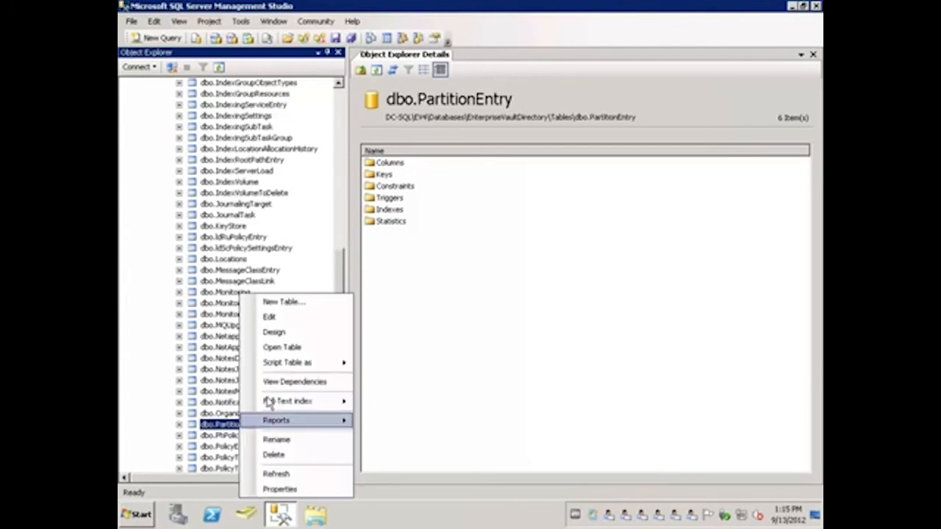
click(282, 347)
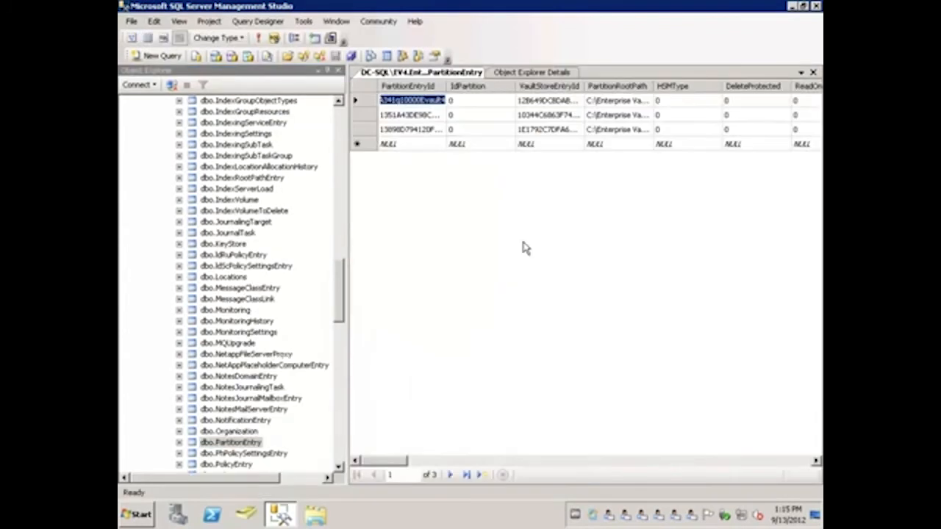
mouse_move(528, 112)
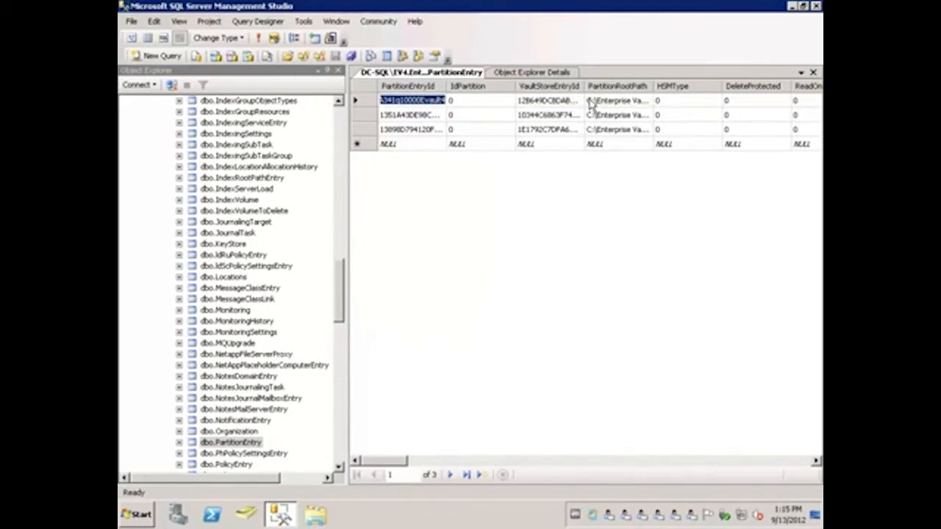
click(618, 100)
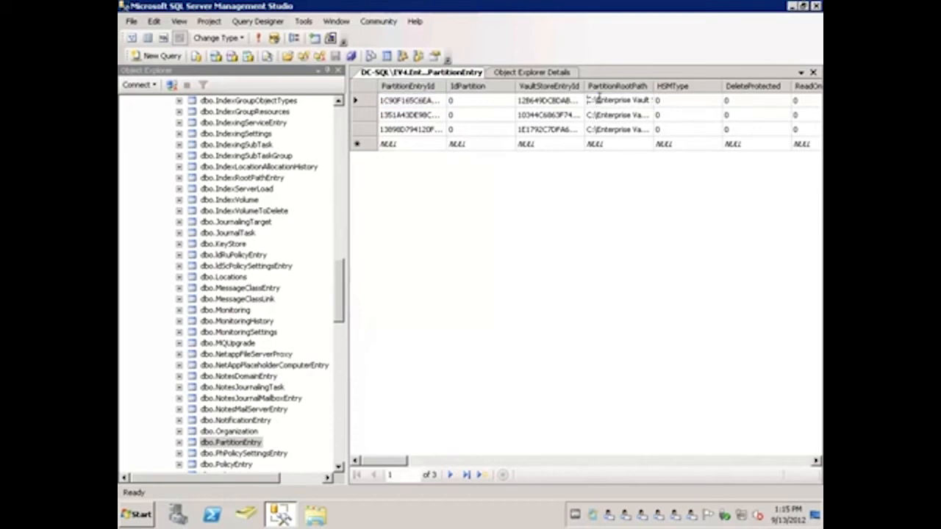
mouse_move(620, 190)
text(V)
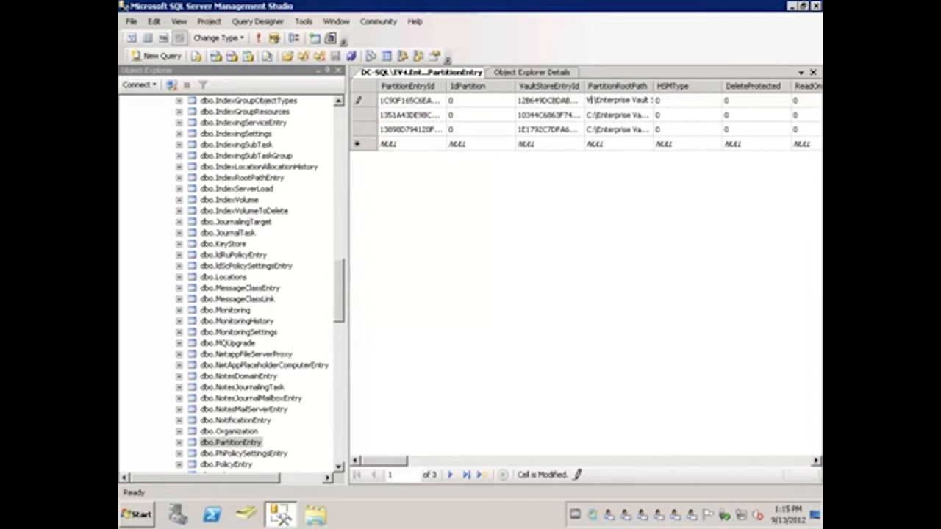
double_click(618, 115)
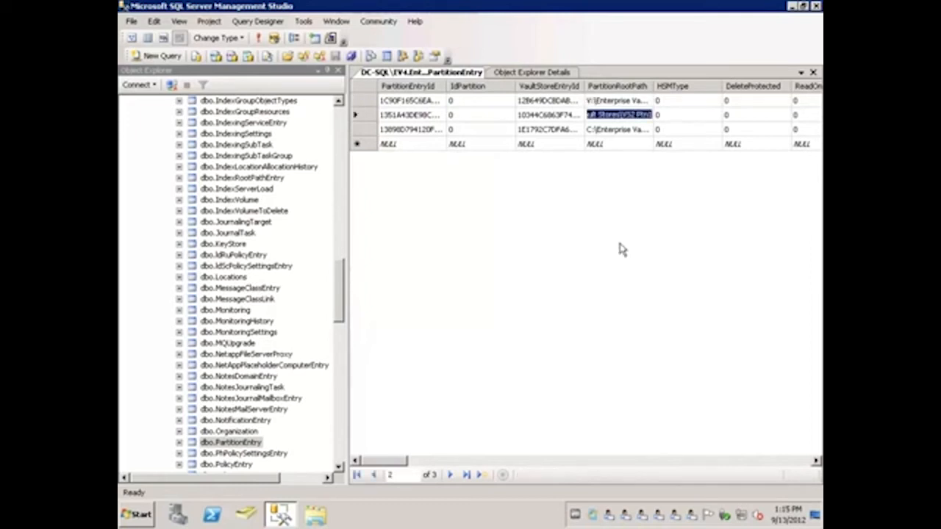
mouse_move(390, 473)
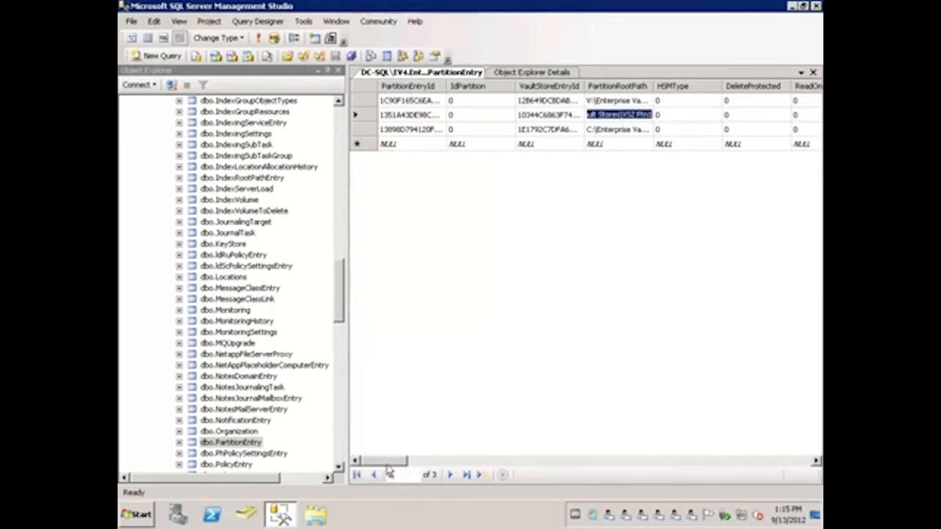
click(389, 474)
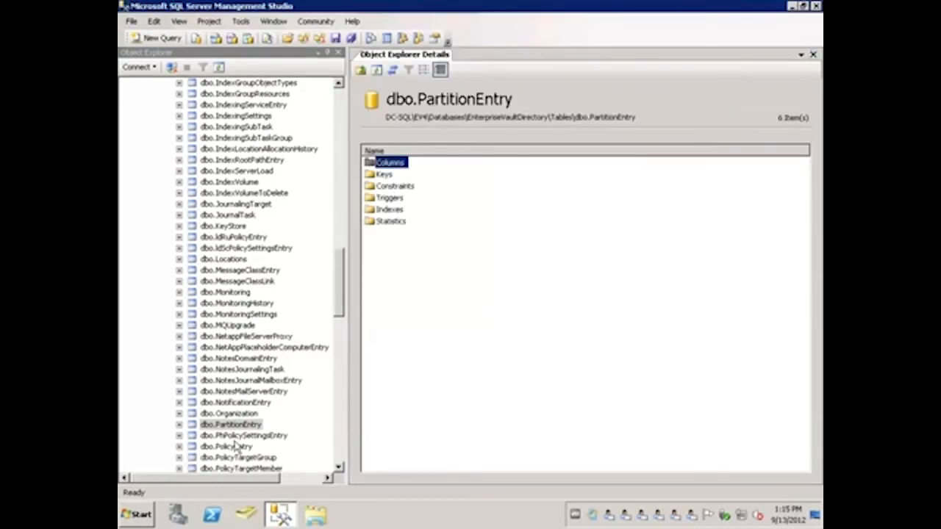
Step: Reopen dbo.PartitionEntry to verify PartitionRootPath now reads V:\
right_click(230, 425)
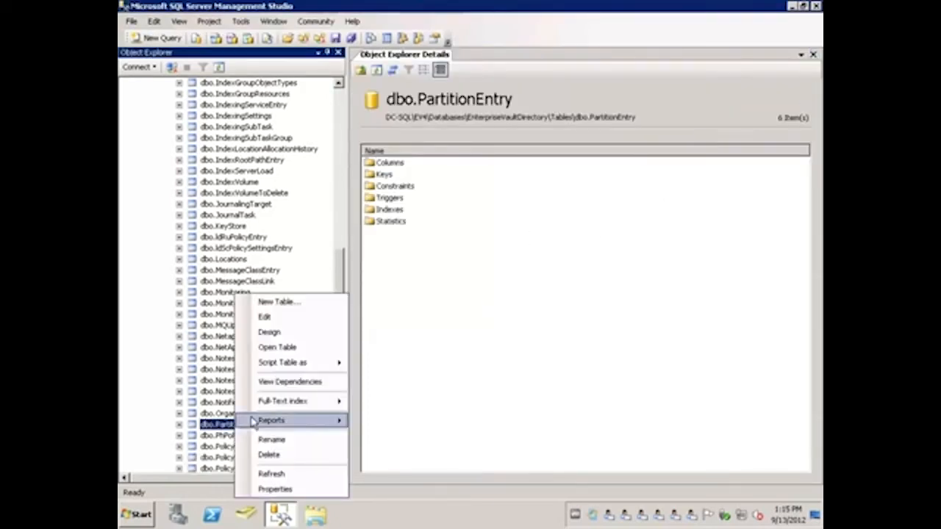
click(276, 347)
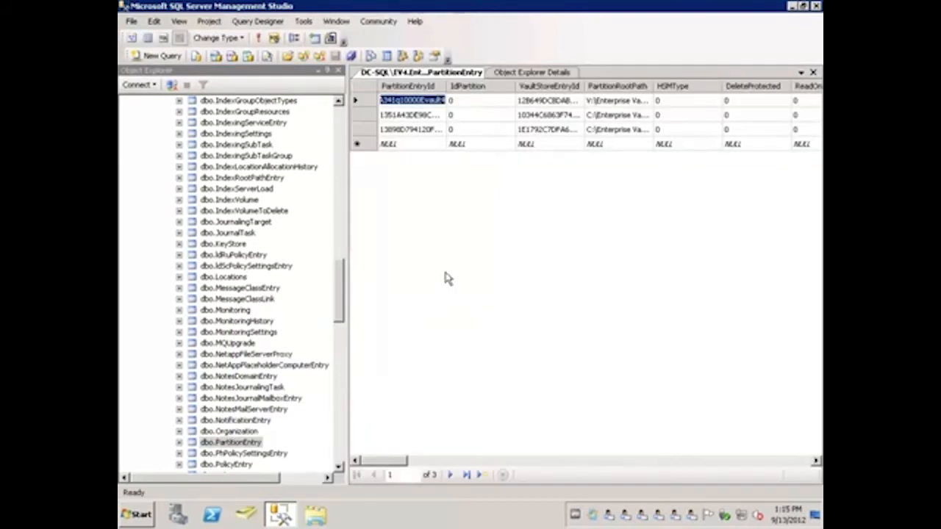
mouse_move(594, 115)
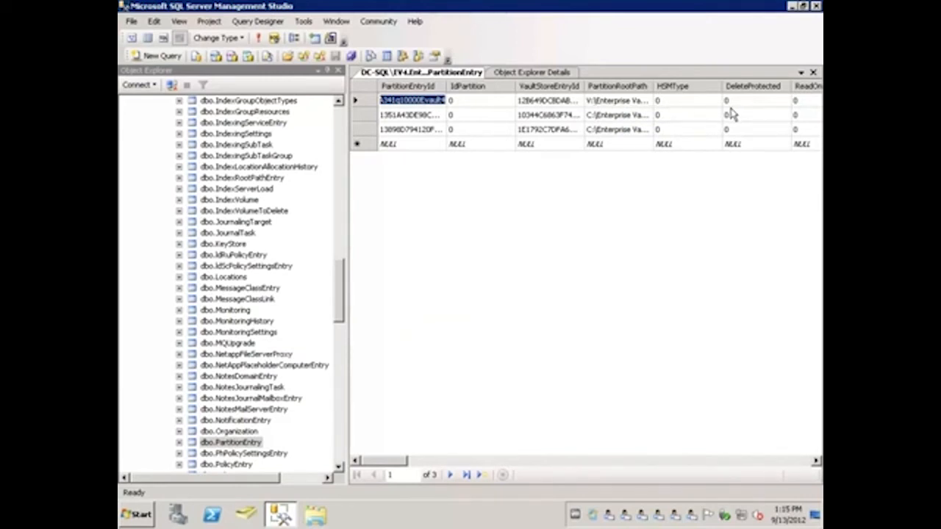
mouse_move(713, 138)
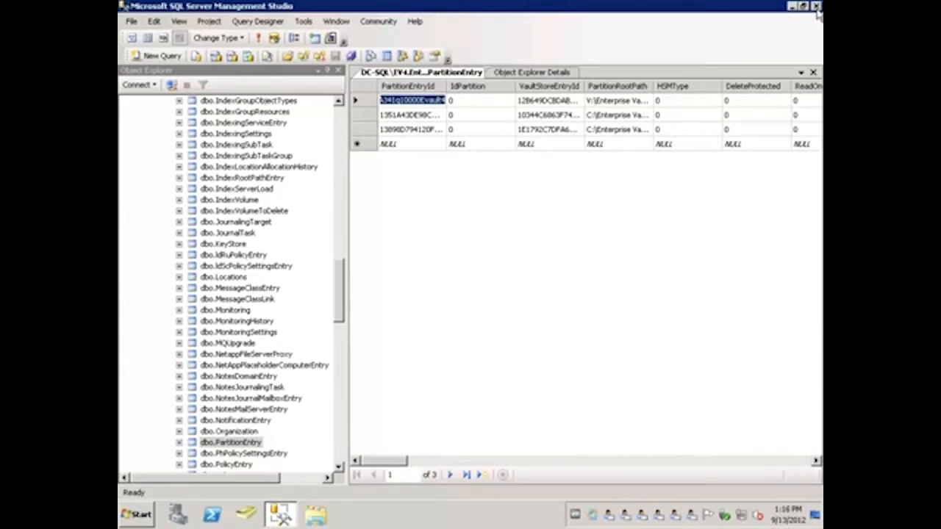
Step: Close SSMS and start the Enterprise Vault Directory, Storage and Task Controller services
click(815, 6)
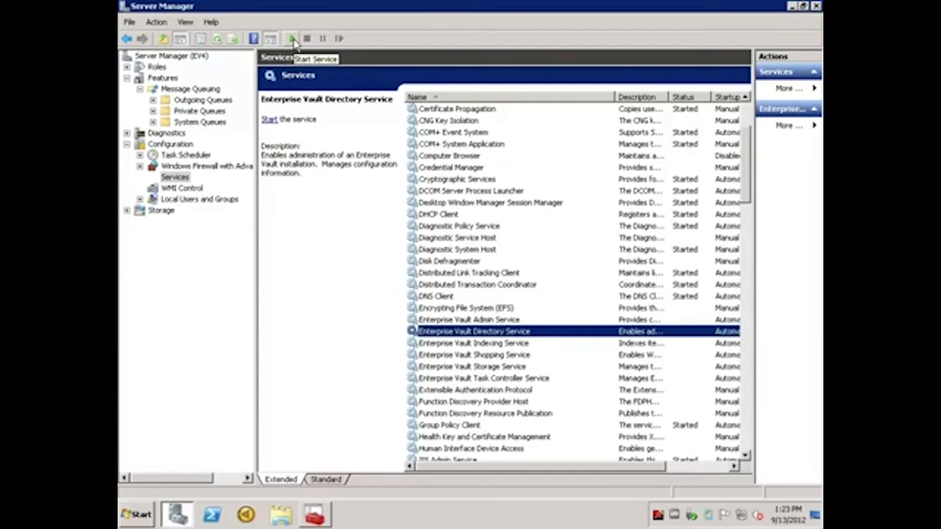
click(291, 38)
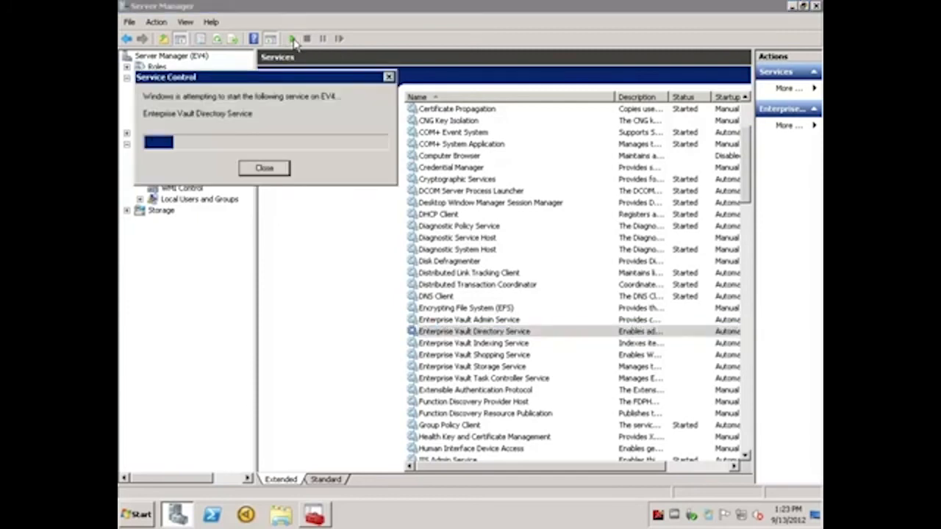
click(263, 168)
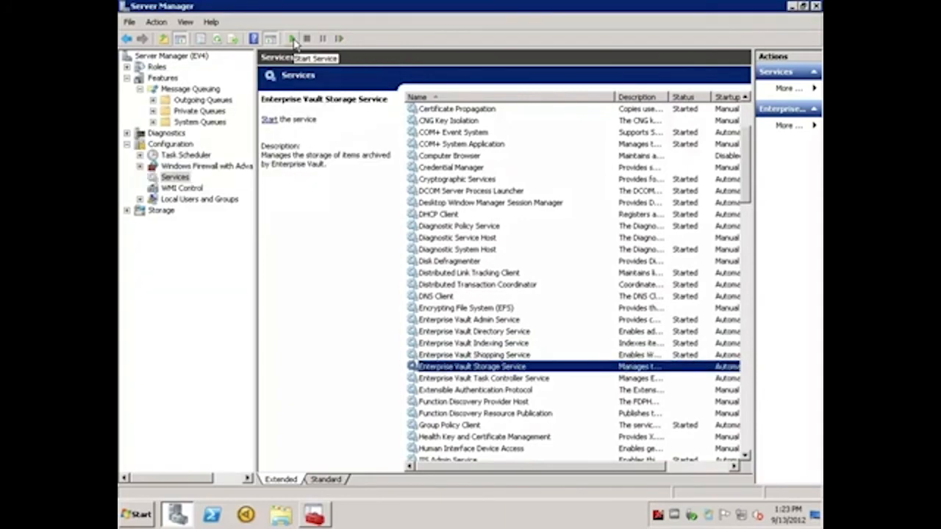
click(291, 38)
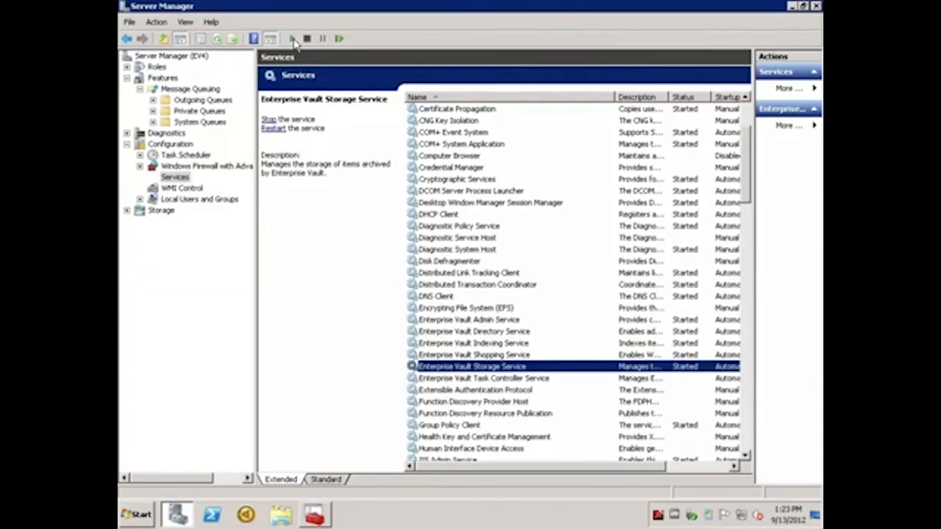
click(292, 38)
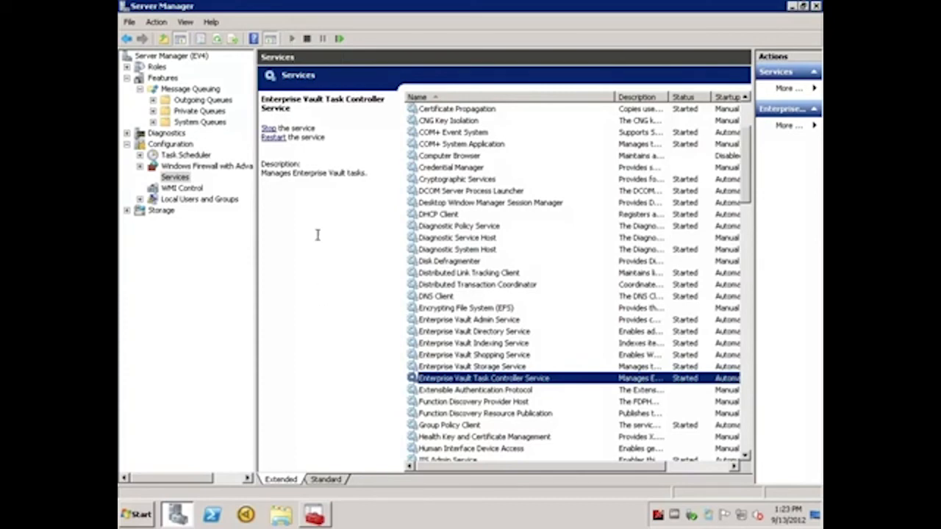
mouse_move(130, 135)
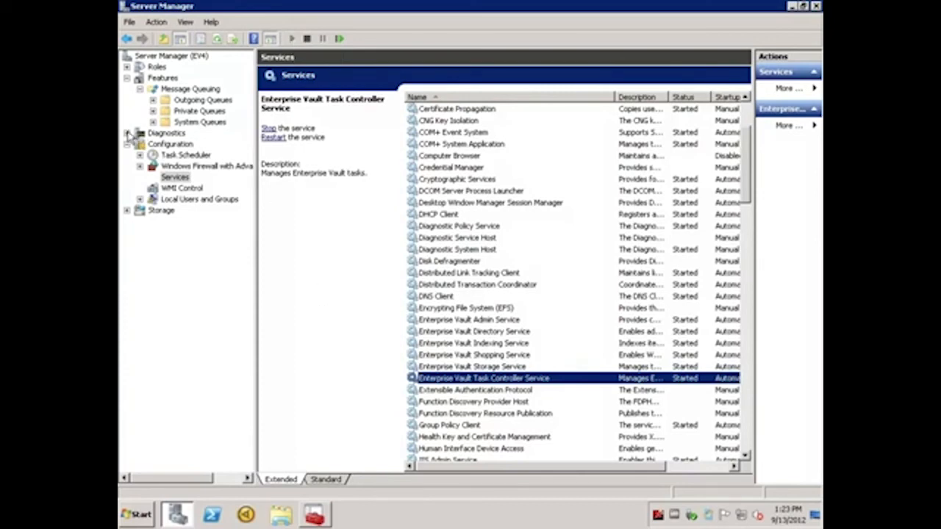
click(129, 132)
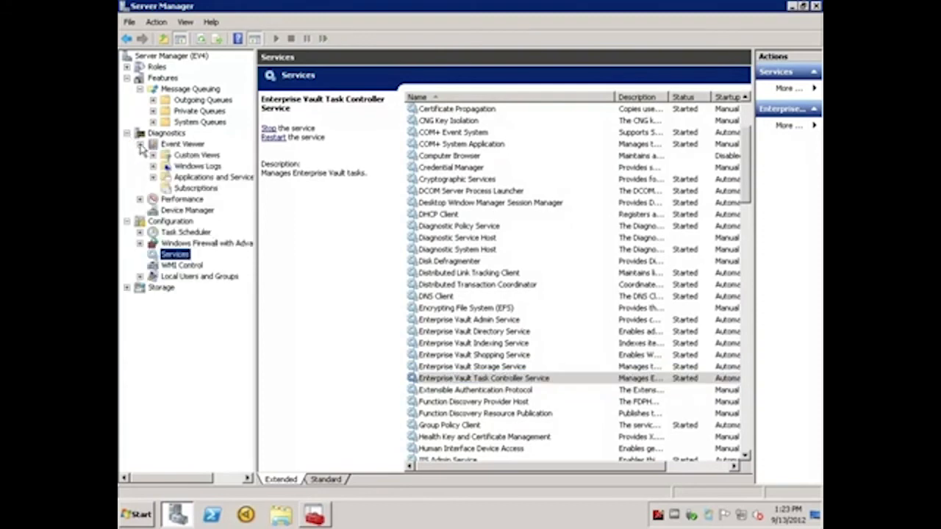
click(153, 176)
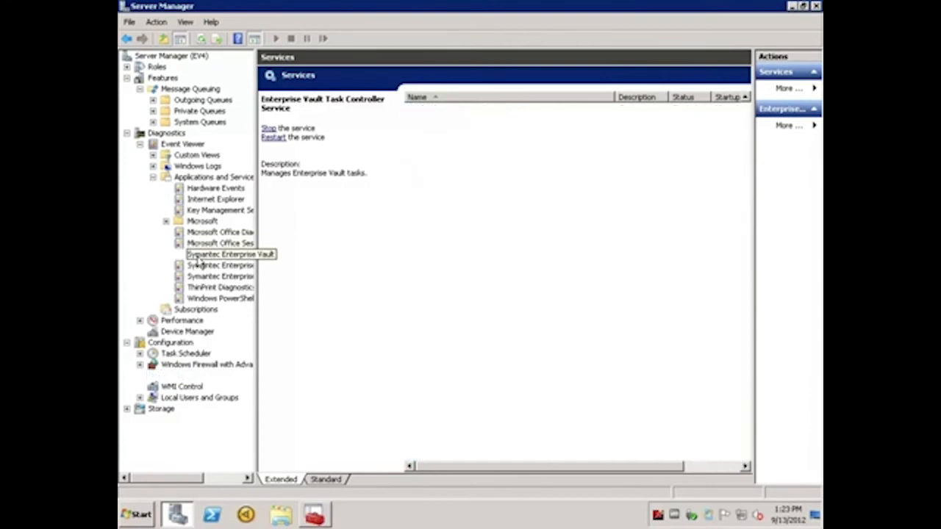
click(220, 252)
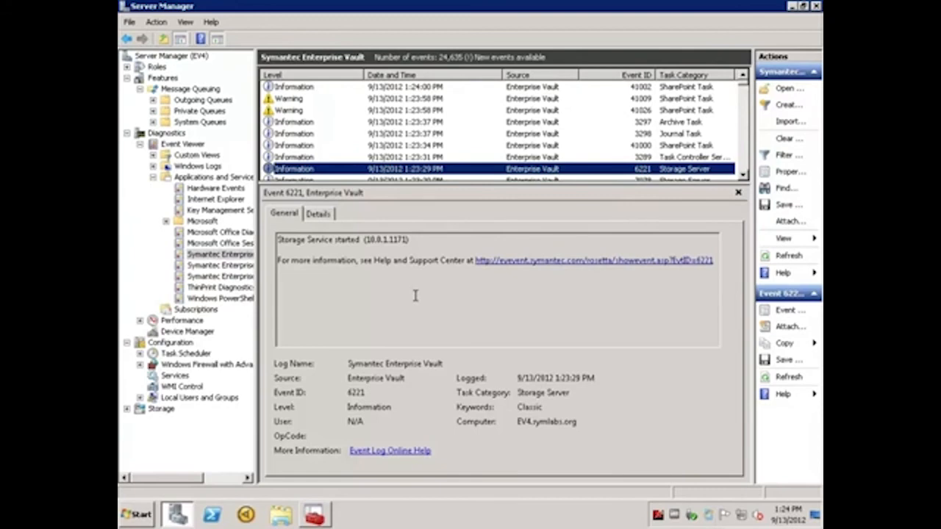
mouse_move(462, 216)
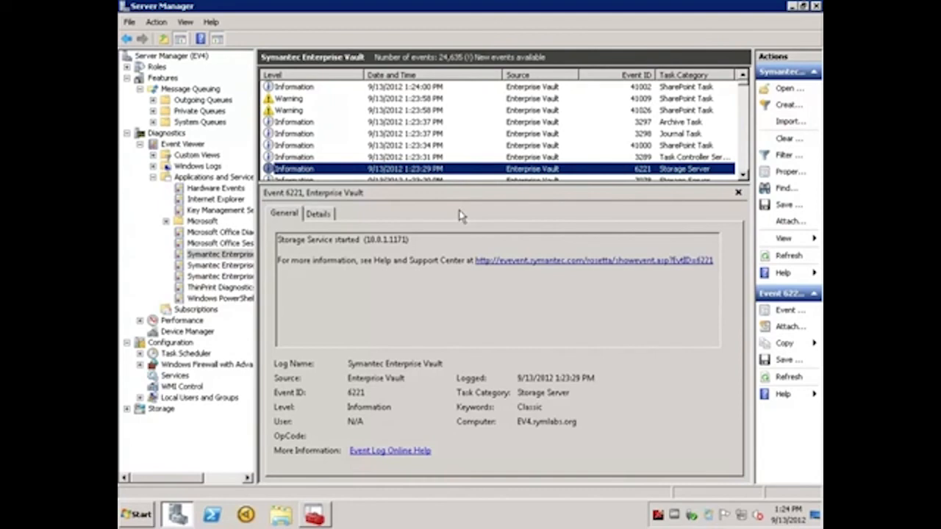
mouse_move(603, 125)
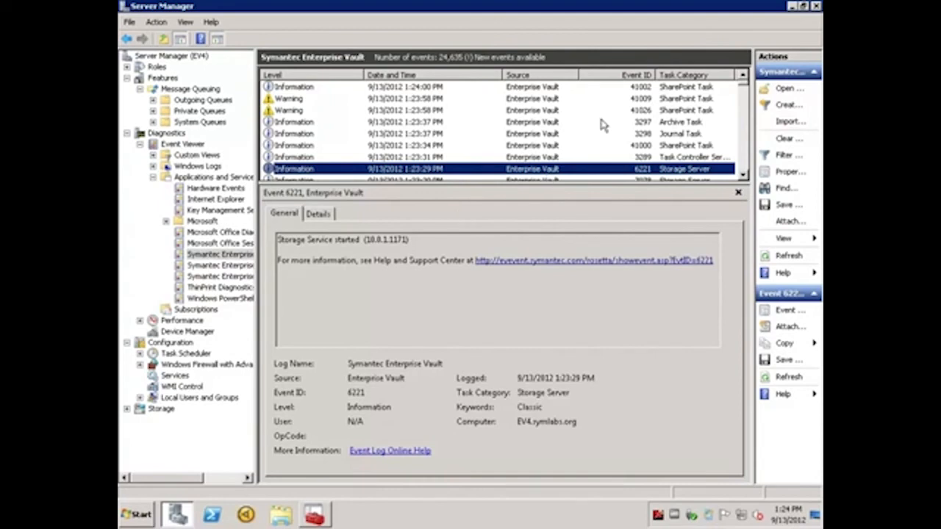
mouse_move(794, 44)
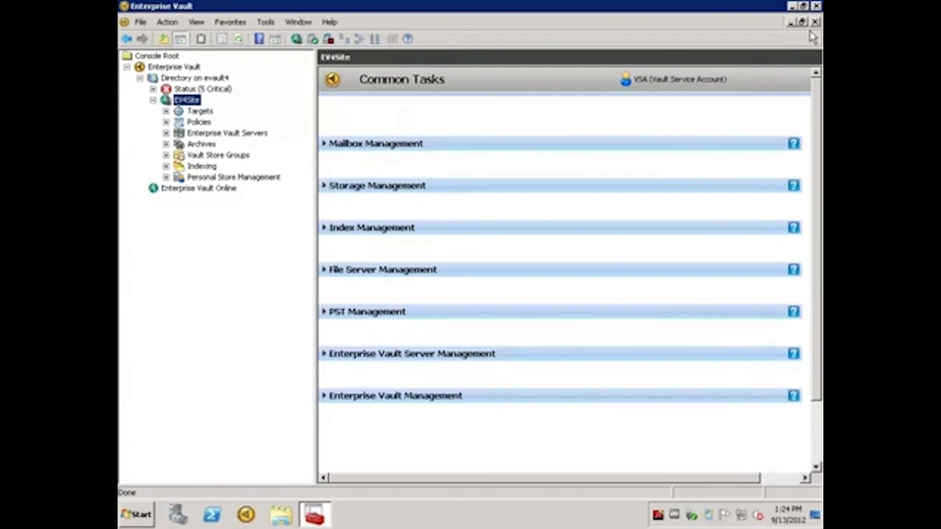
mouse_move(285, 124)
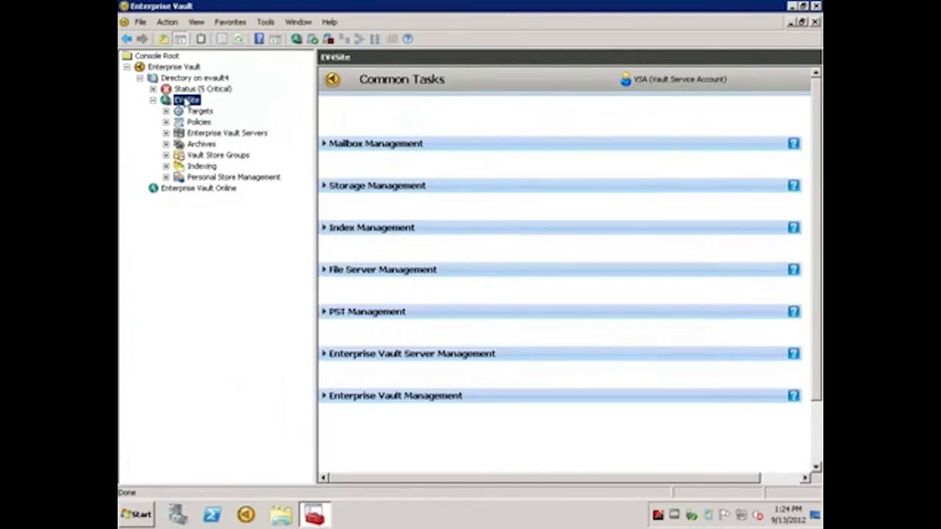
Step: Via EV4Site's Set State menu, clear backup mode from all Vault Stores and confirm Yes
right_click(185, 100)
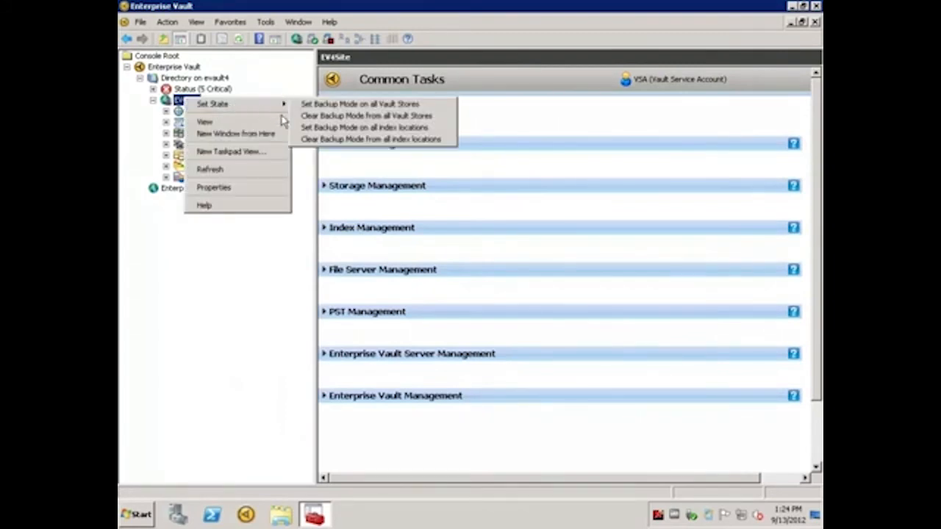
mouse_move(366, 116)
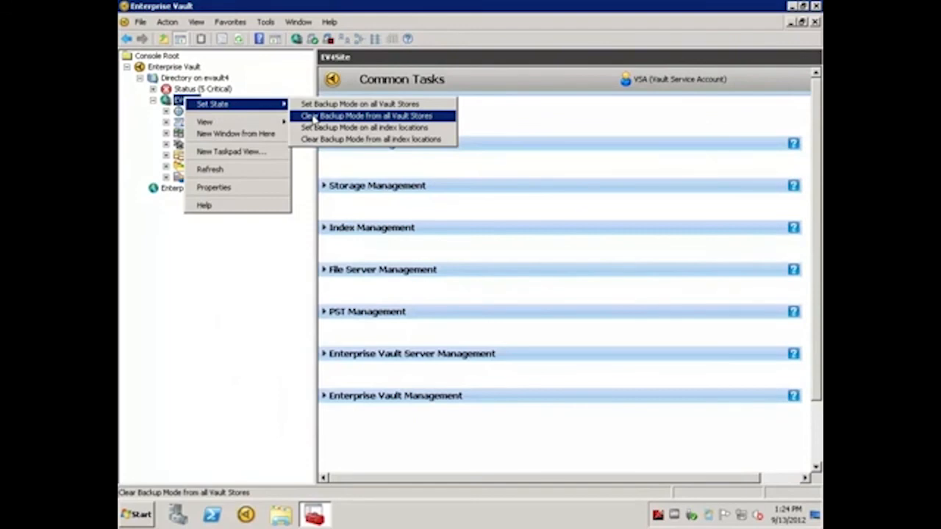
click(366, 116)
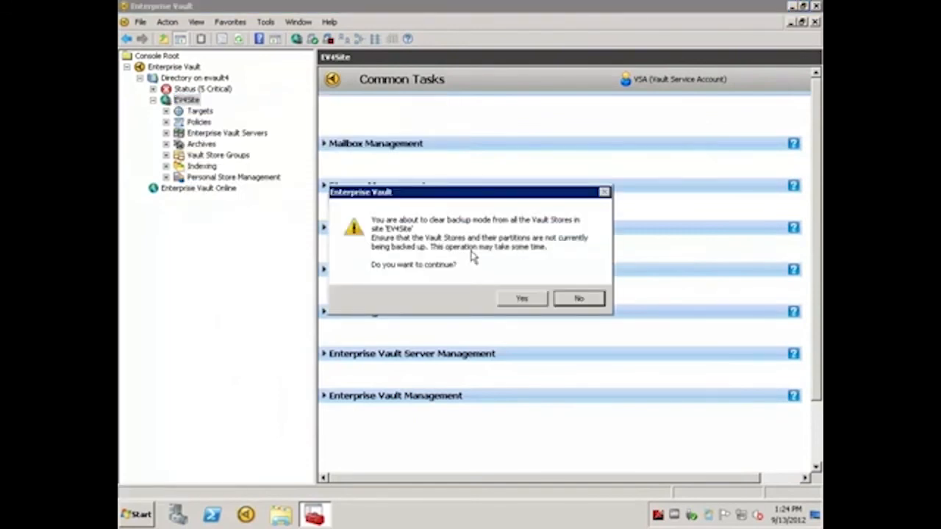
click(521, 297)
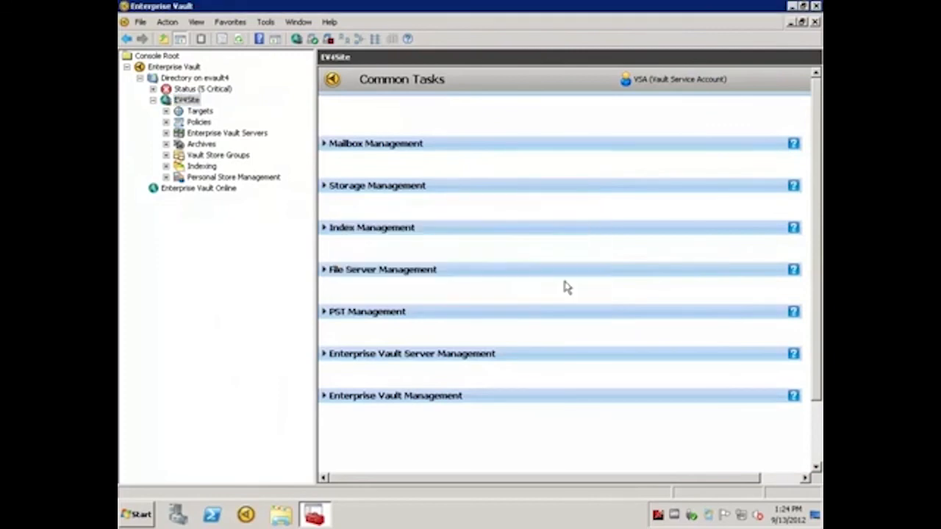
Step: Via EV4Site's Set State menu, clear backup mode from all index locations, confirm and dismiss the success message
click(187, 100)
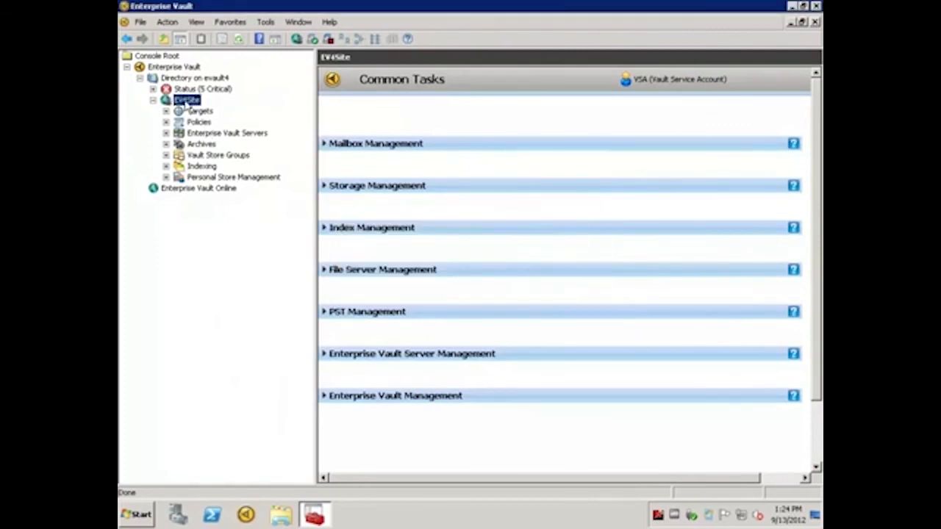
right_click(188, 100)
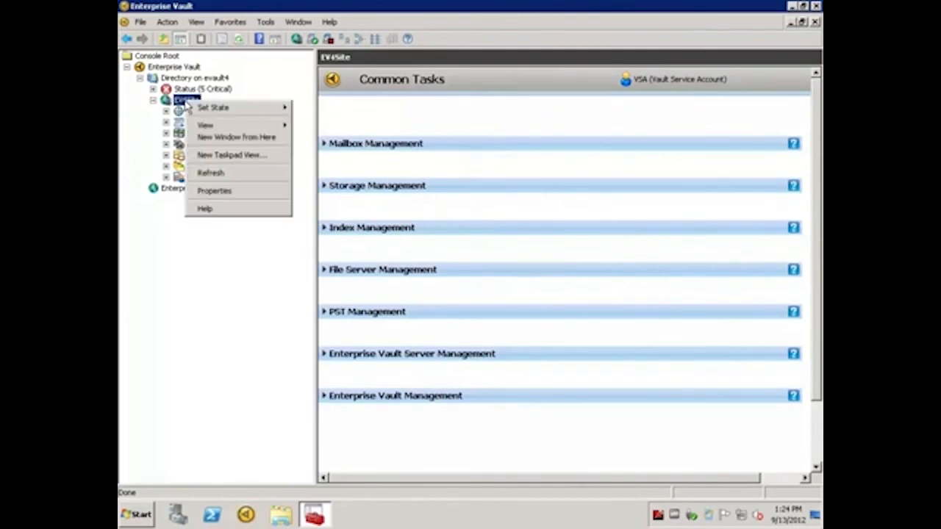
mouse_move(213, 108)
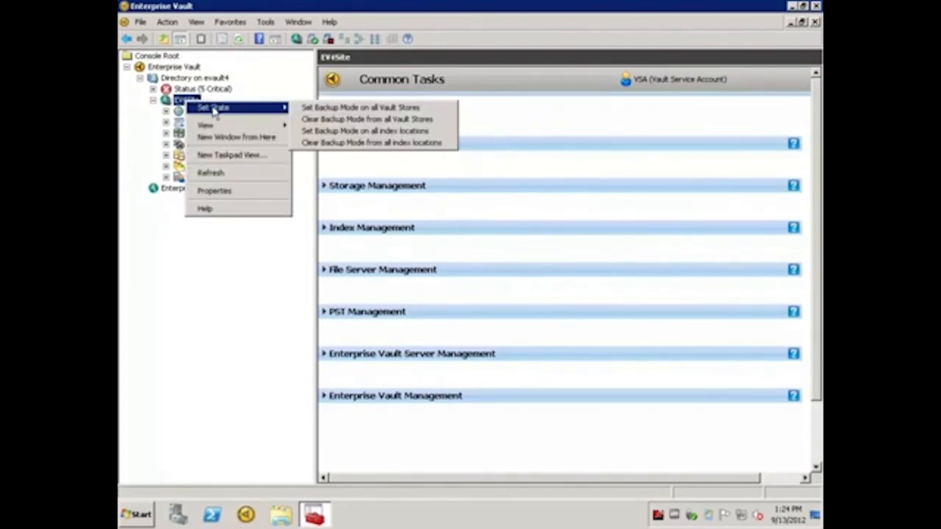
mouse_move(370, 142)
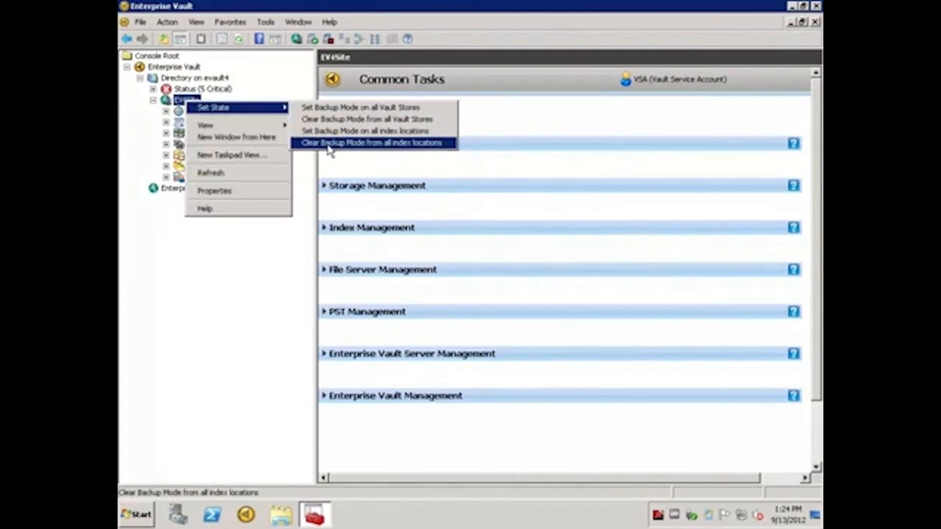
click(373, 143)
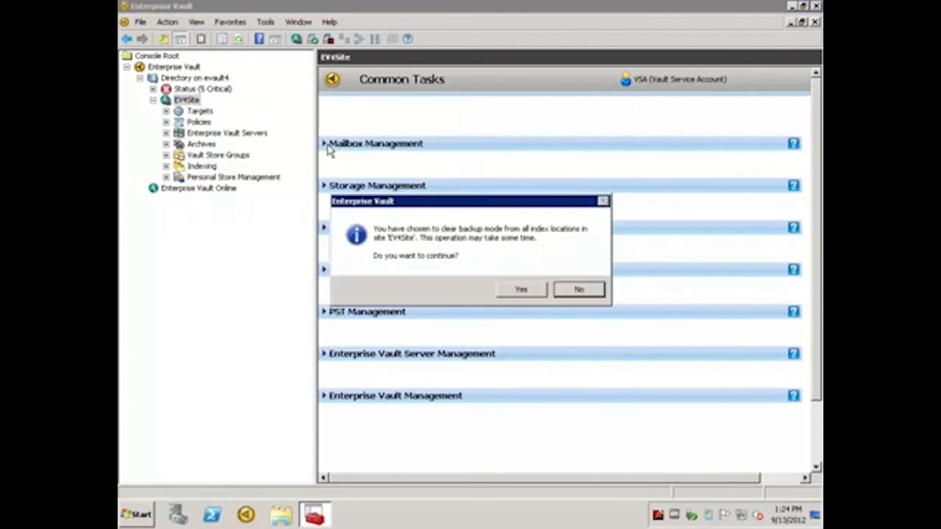
click(520, 288)
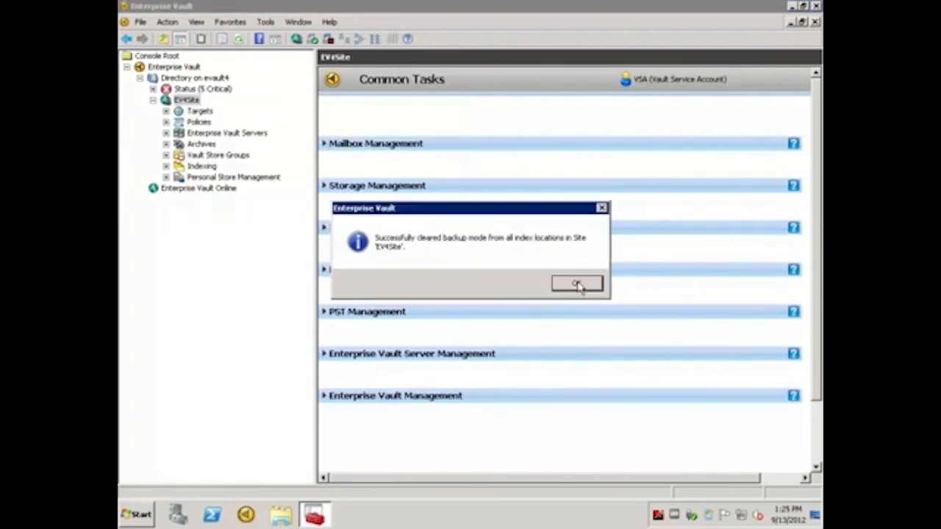
click(576, 285)
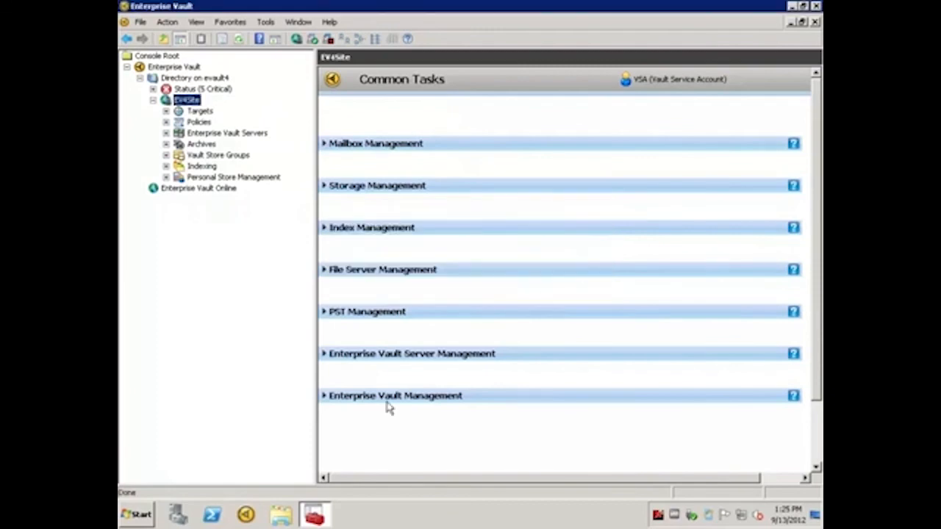
mouse_move(135, 515)
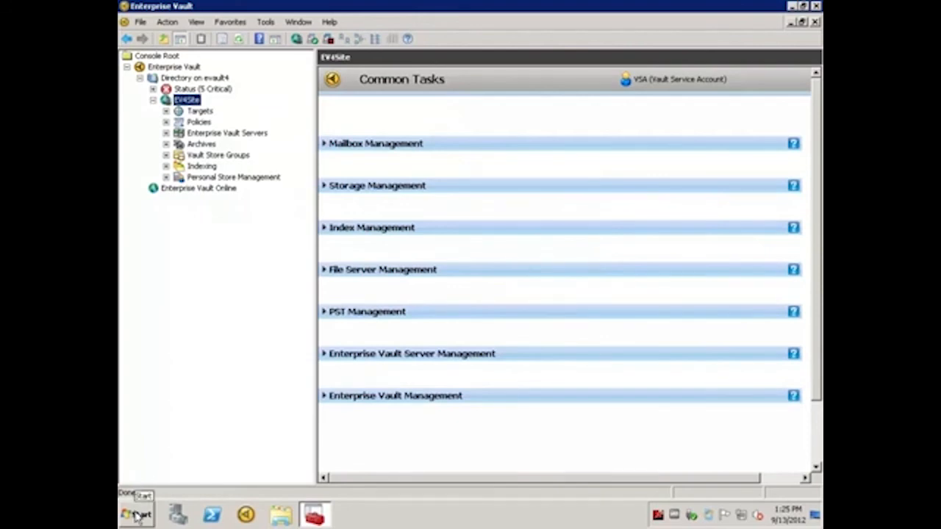
Step: Launch Registry Editor from Start > Run with regedit
click(135, 515)
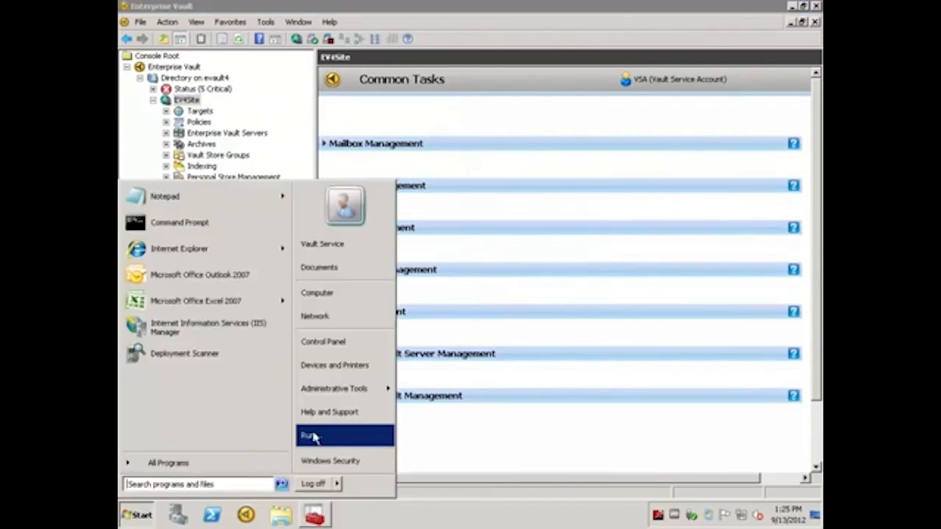
click(309, 436)
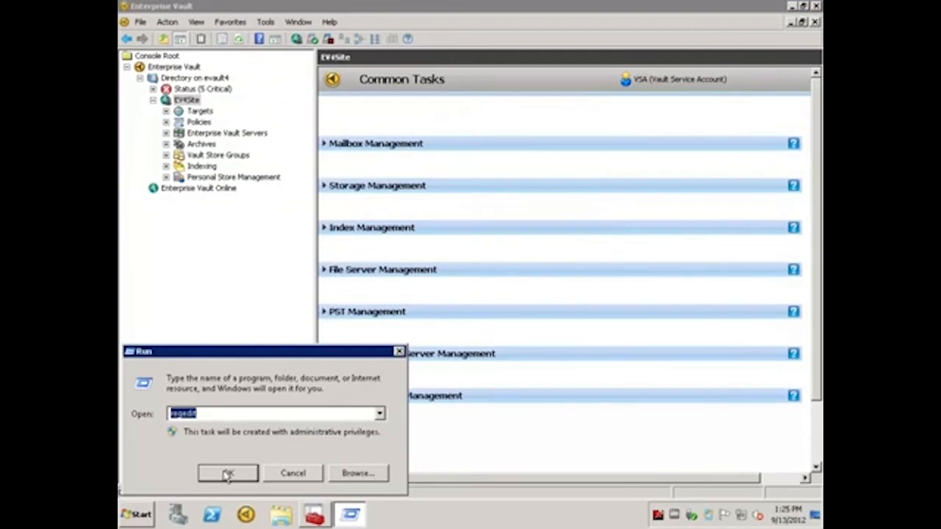
click(228, 474)
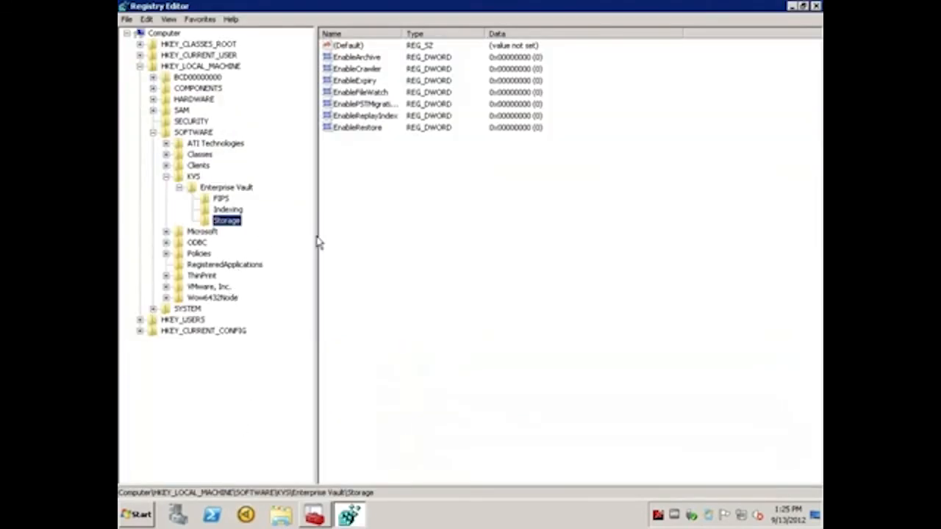
mouse_move(362, 62)
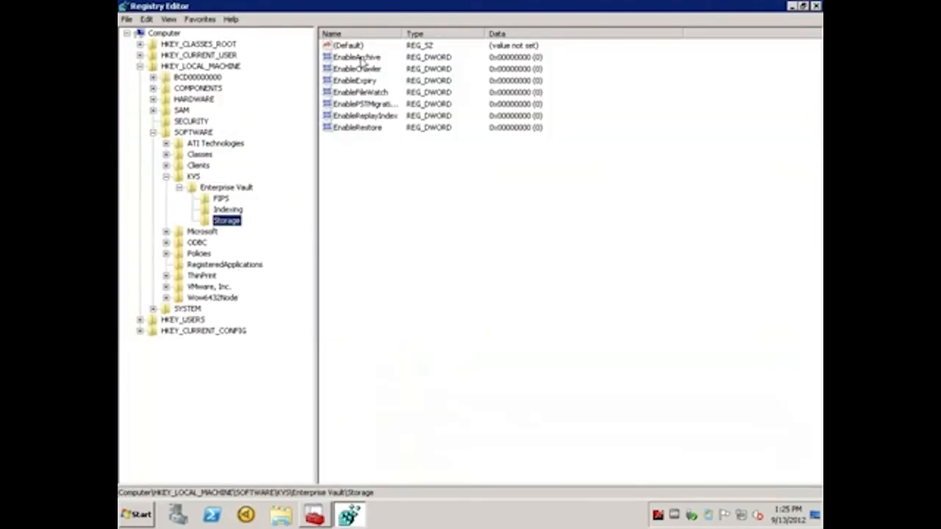
Step: Under KVS\Enterprise Vault\Storage, set EnableArchive, EnableCrawler, EnableExpiry, EnableFileWatch and EnableReplayIndex to 1
click(356, 56)
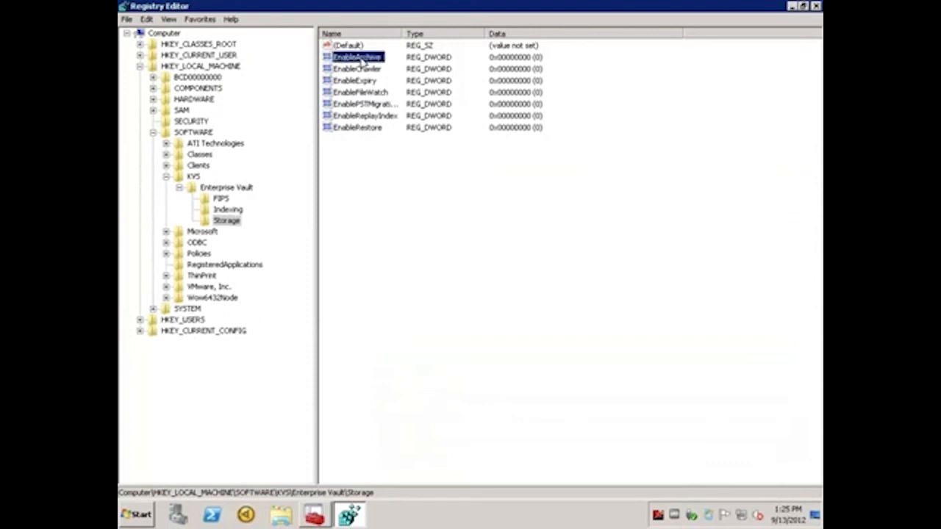
double_click(356, 56)
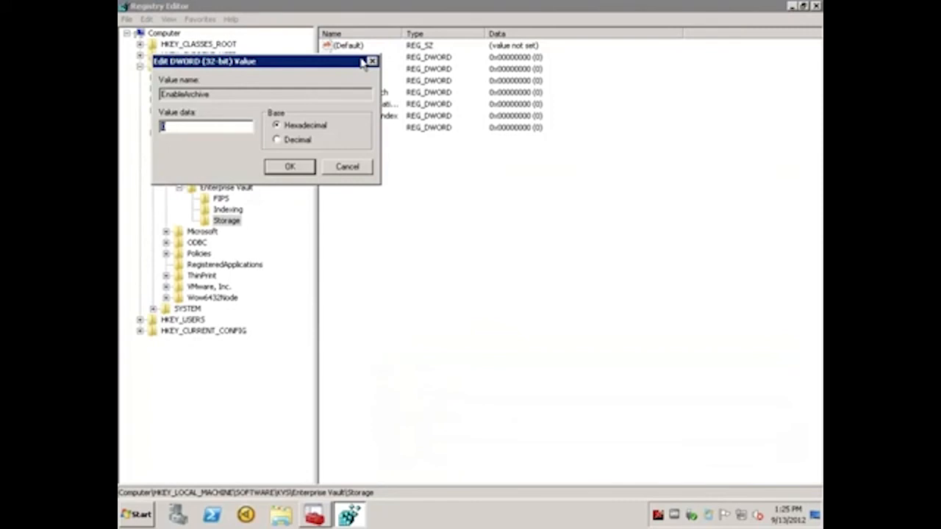
click(347, 166)
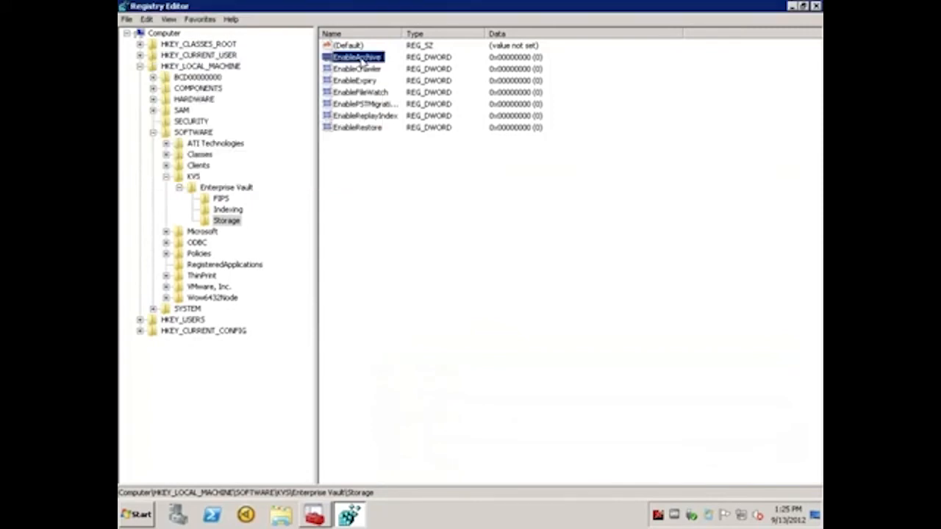
double_click(358, 56)
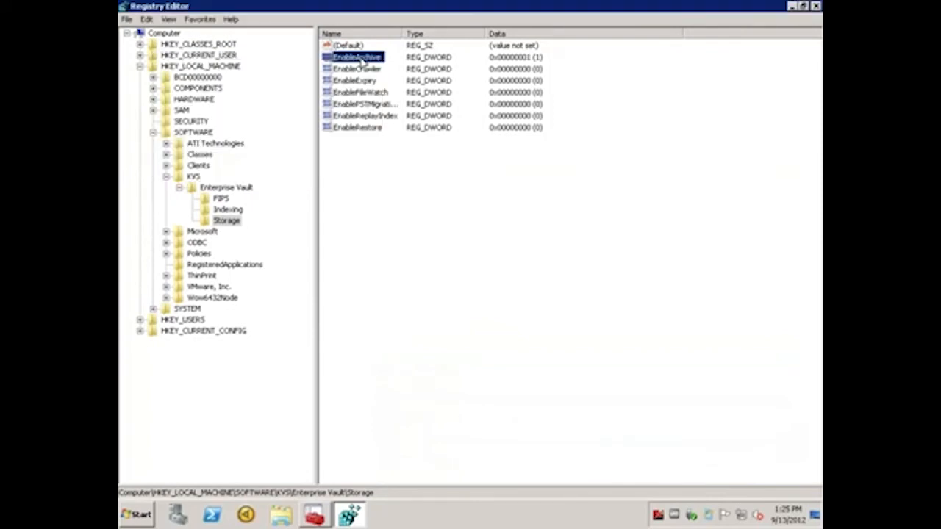
click(358, 69)
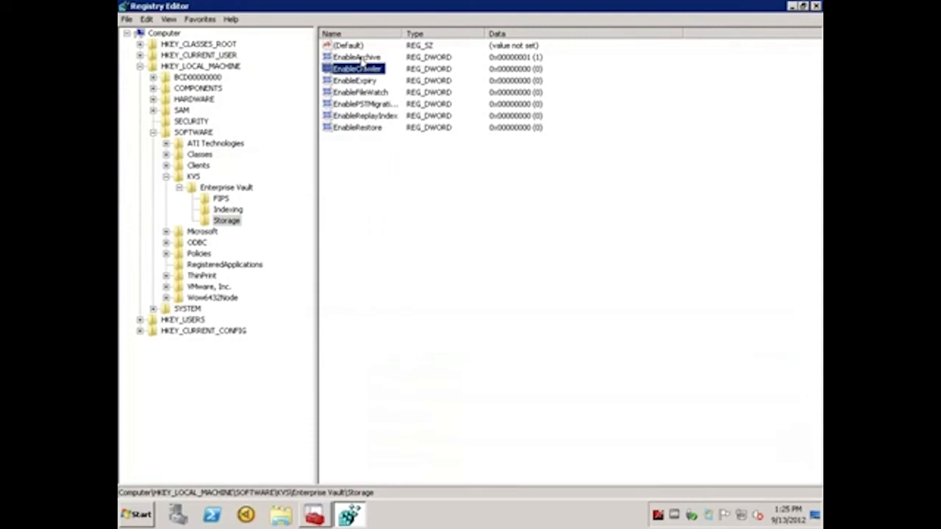
click(356, 79)
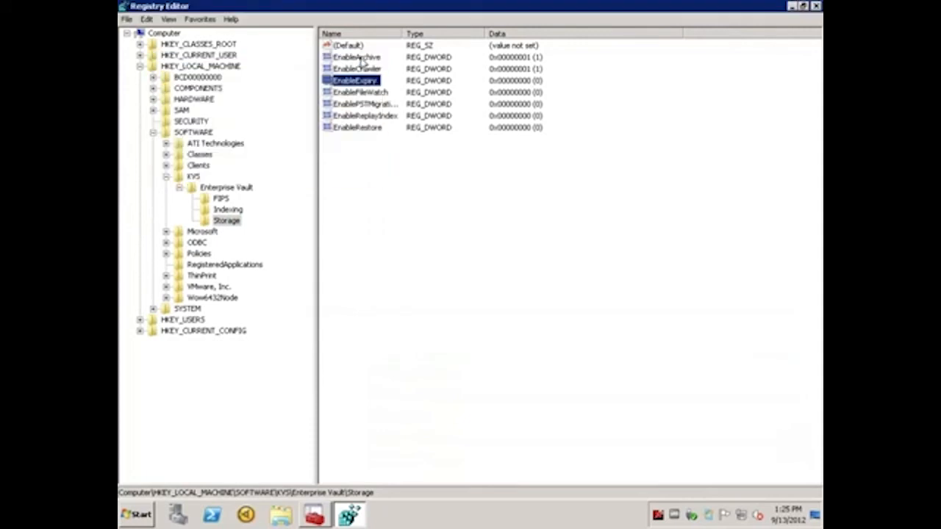
double_click(359, 91)
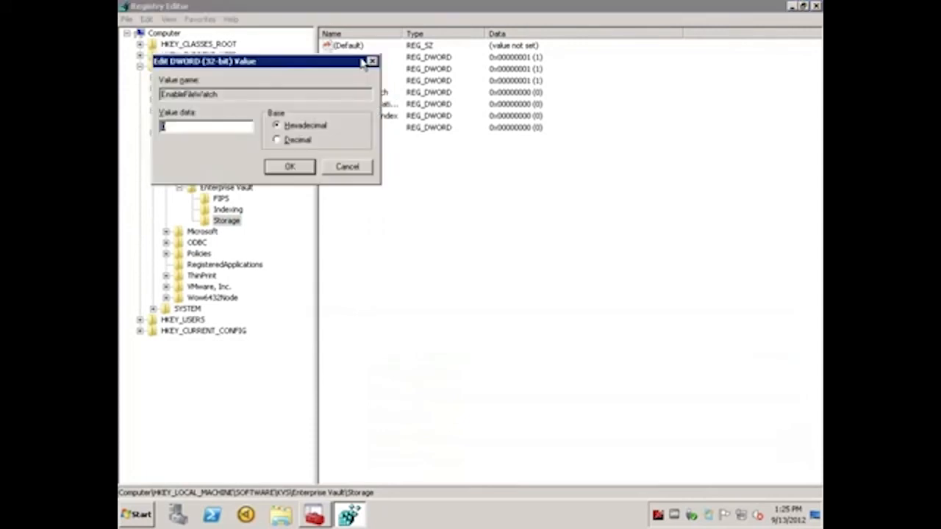
click(347, 166)
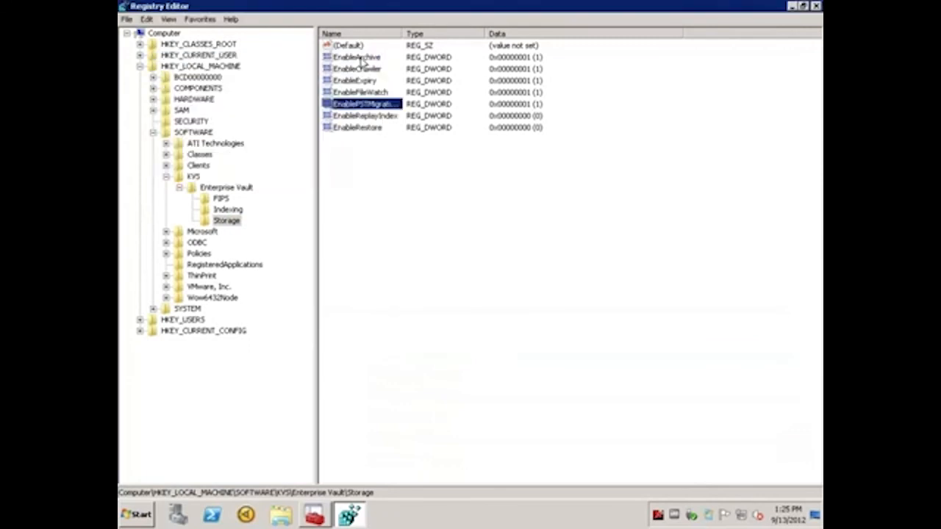
double_click(365, 114)
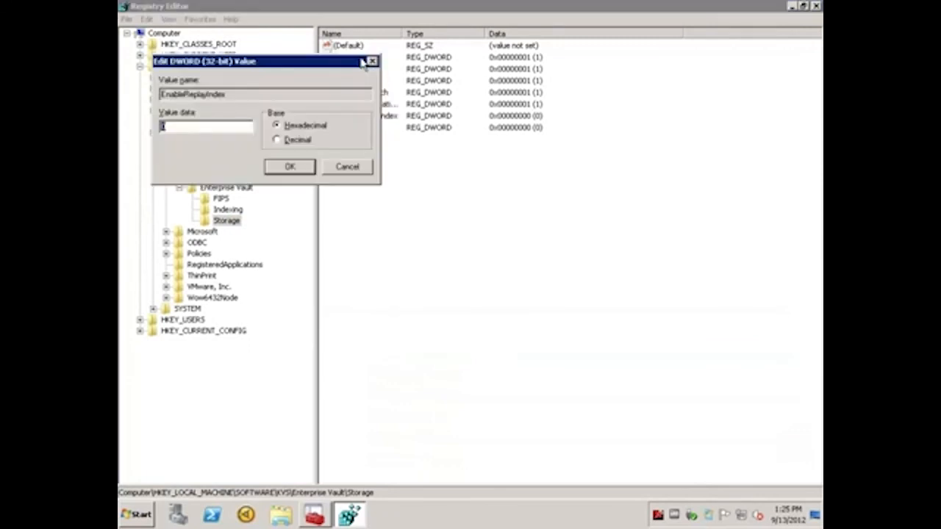
click(347, 166)
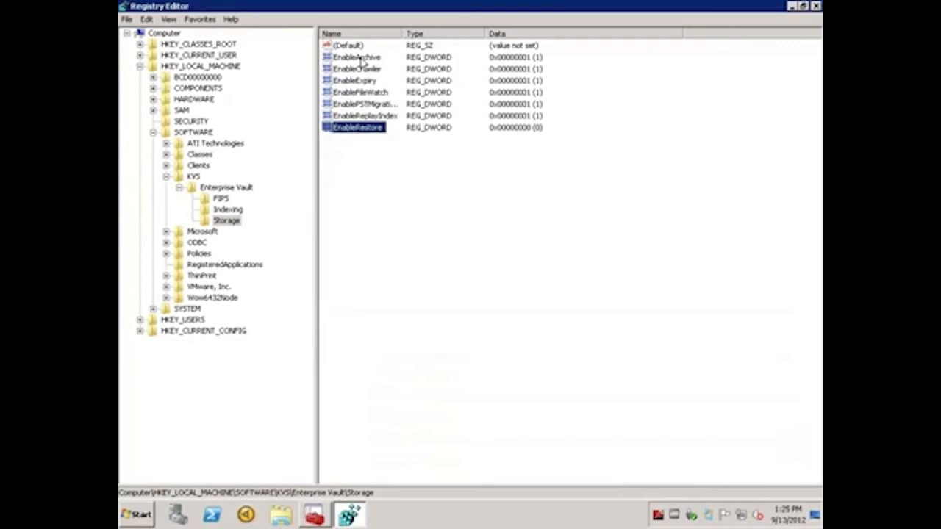